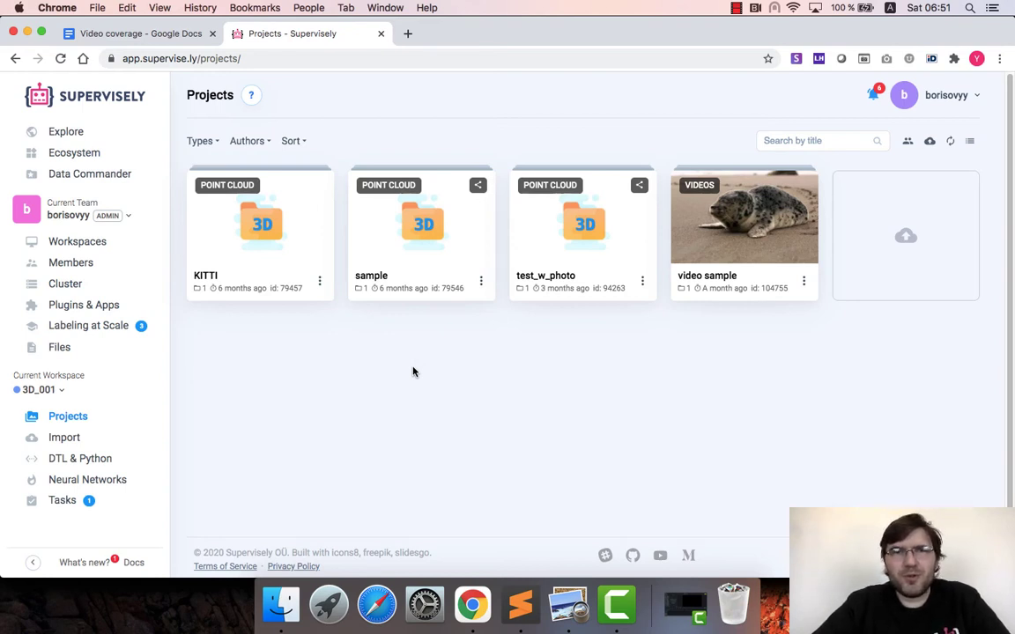
mouse_move(391, 377)
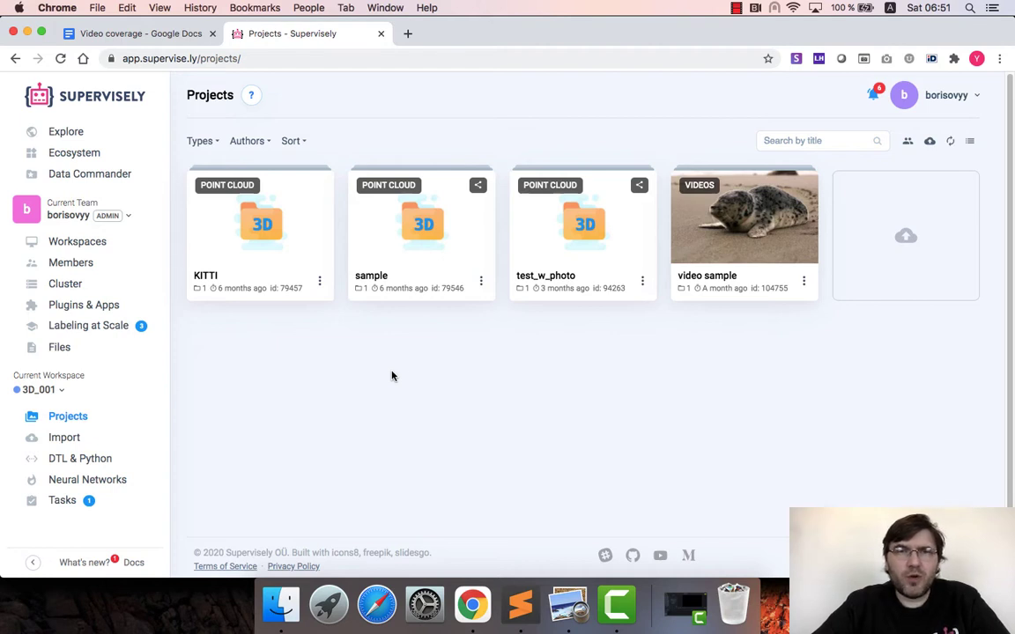
mouse_move(394, 363)
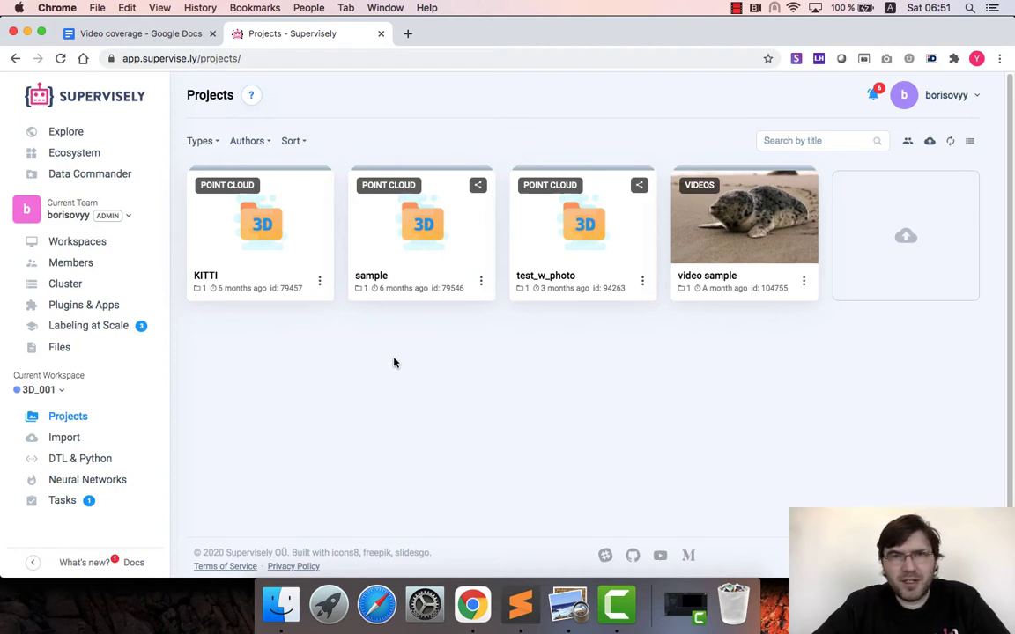
mouse_move(384, 363)
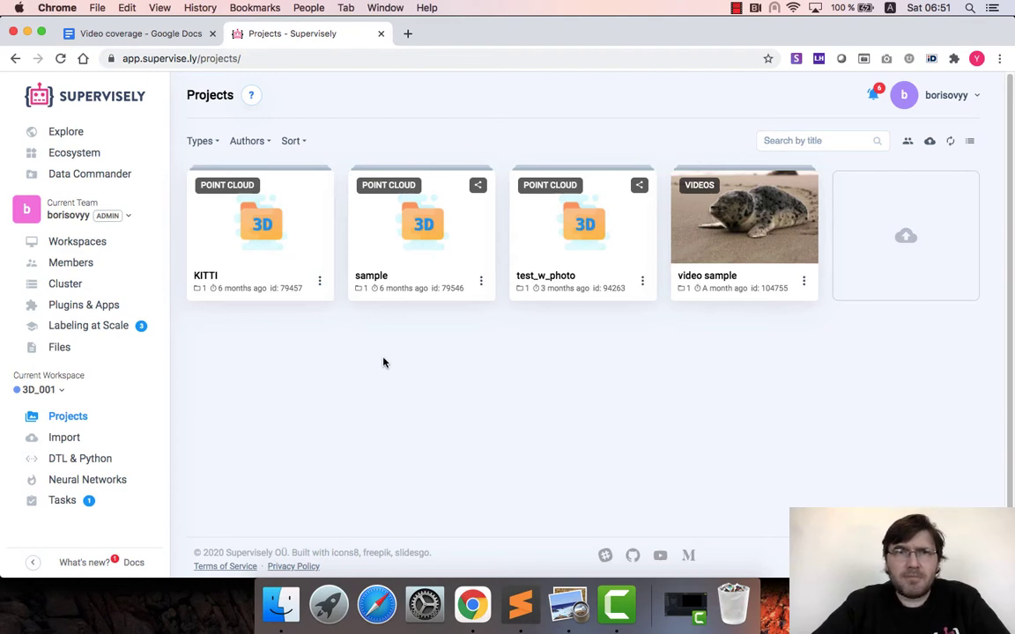
mouse_move(281, 323)
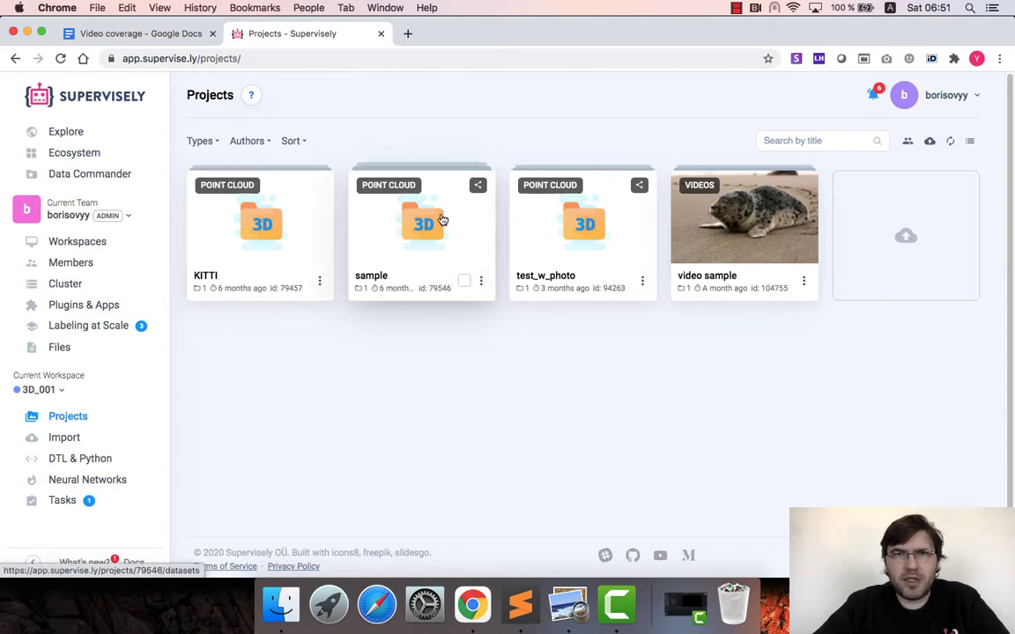
mouse_move(500, 236)
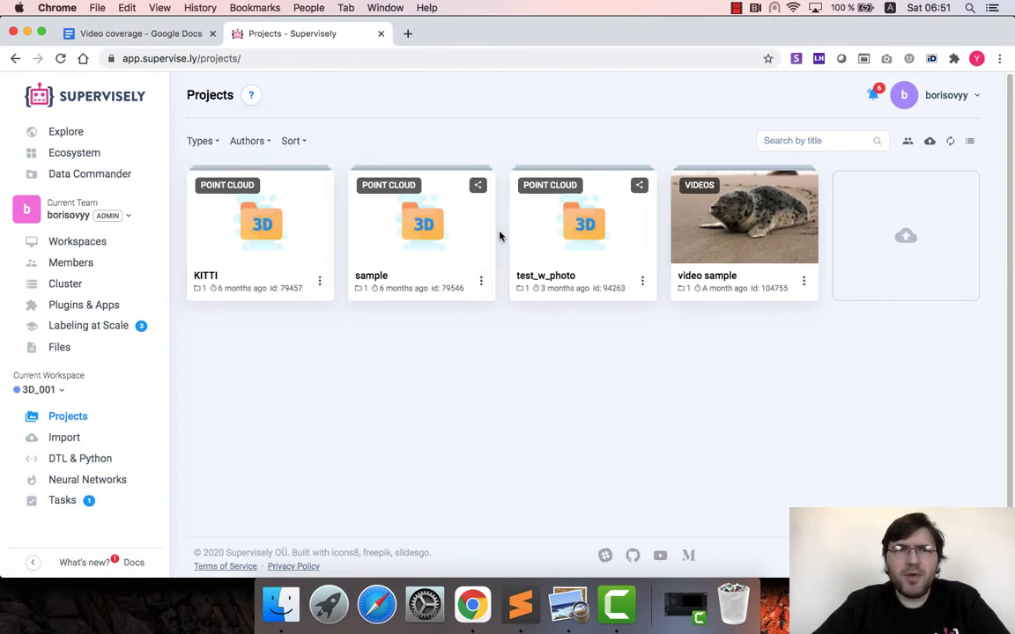
mouse_move(428, 428)
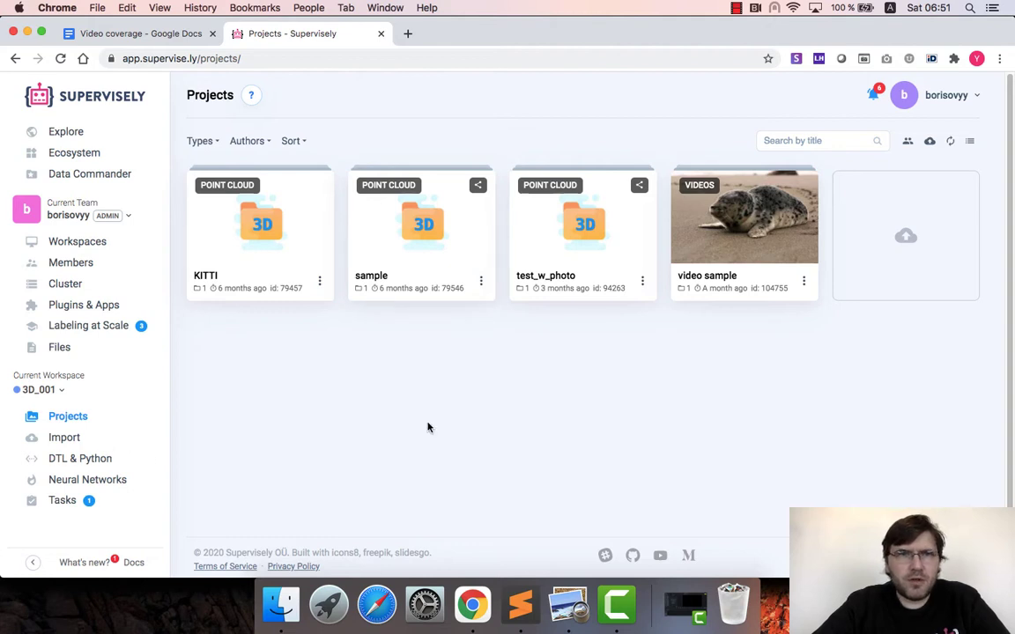
Go to Import and choose the 'PCD w/ labels' plugin, reading through its format instructions
left_click(63, 437)
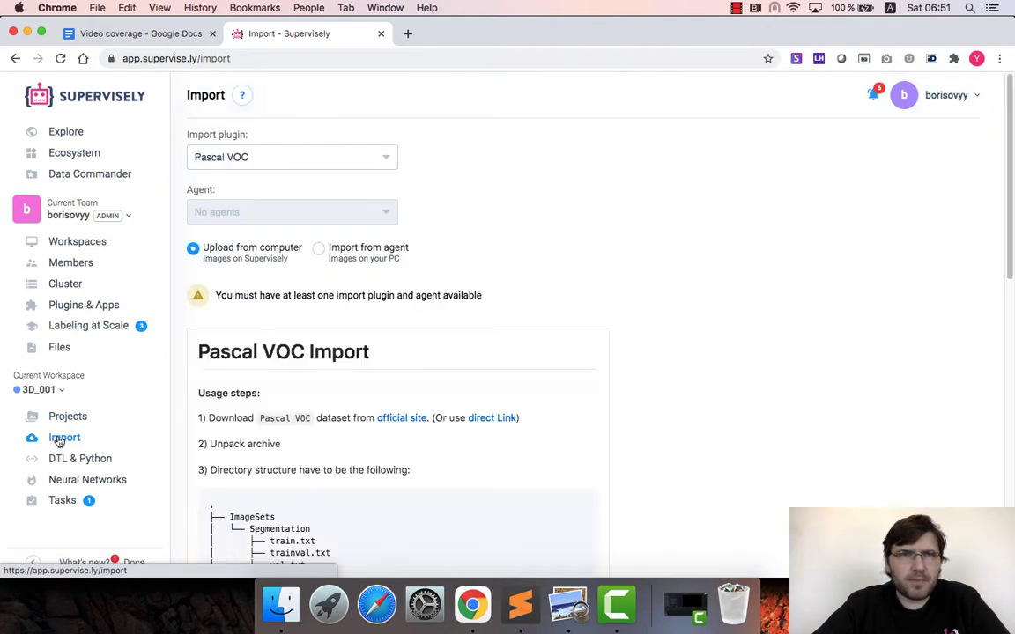
left_click(290, 157)
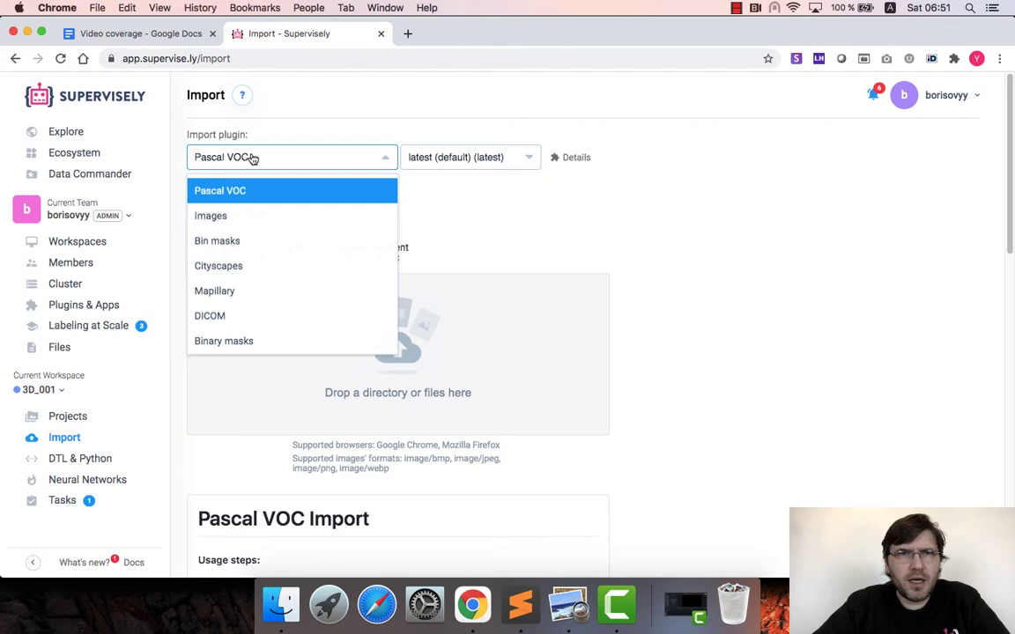
scroll("down", 3)
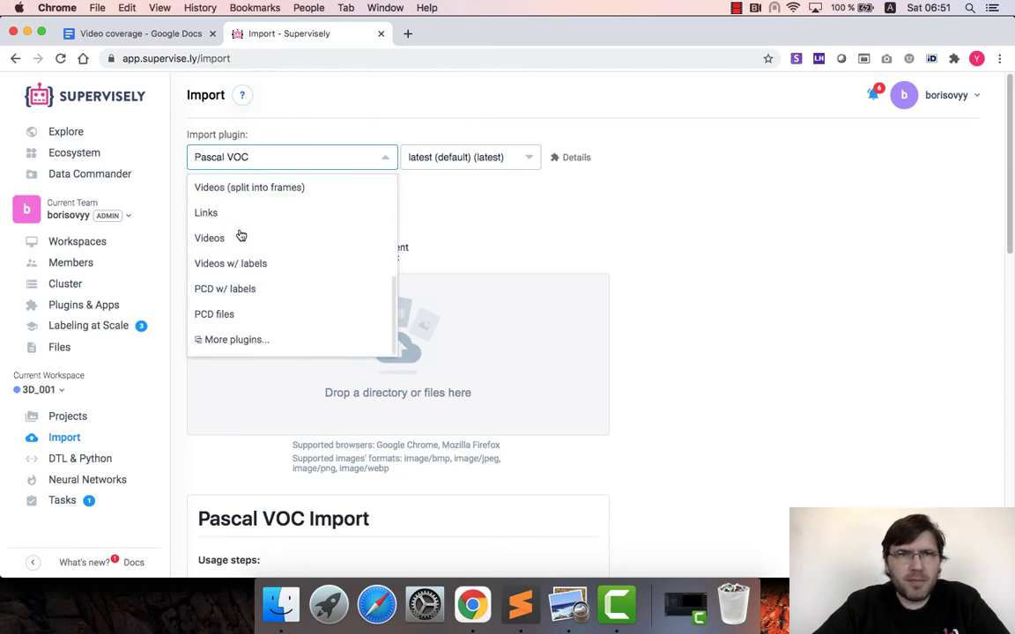
mouse_move(225, 289)
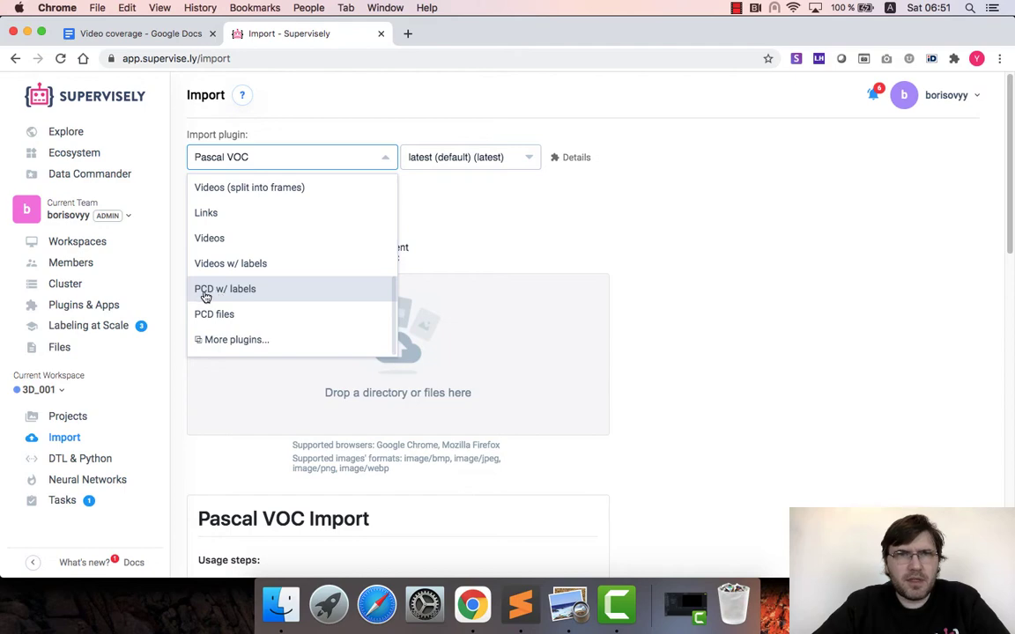
left_click(225, 289)
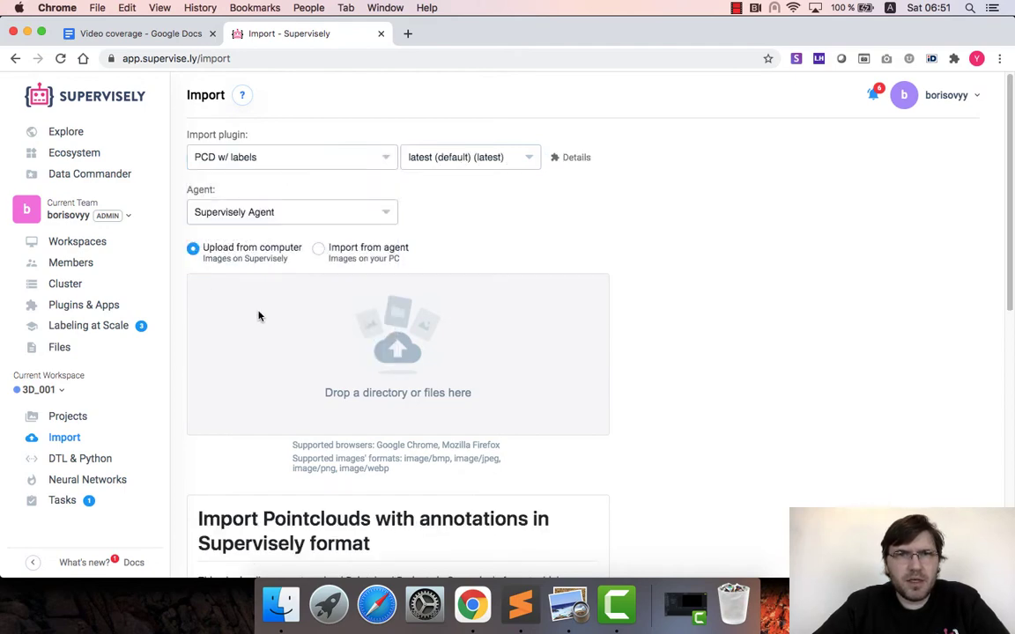
scroll("down", 3)
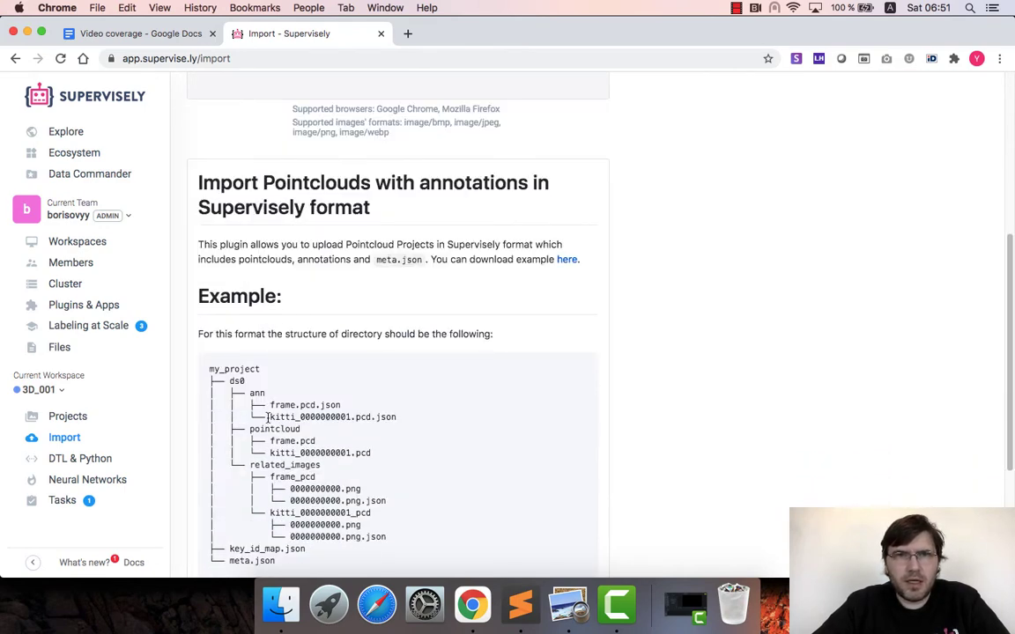
scroll("down", 3)
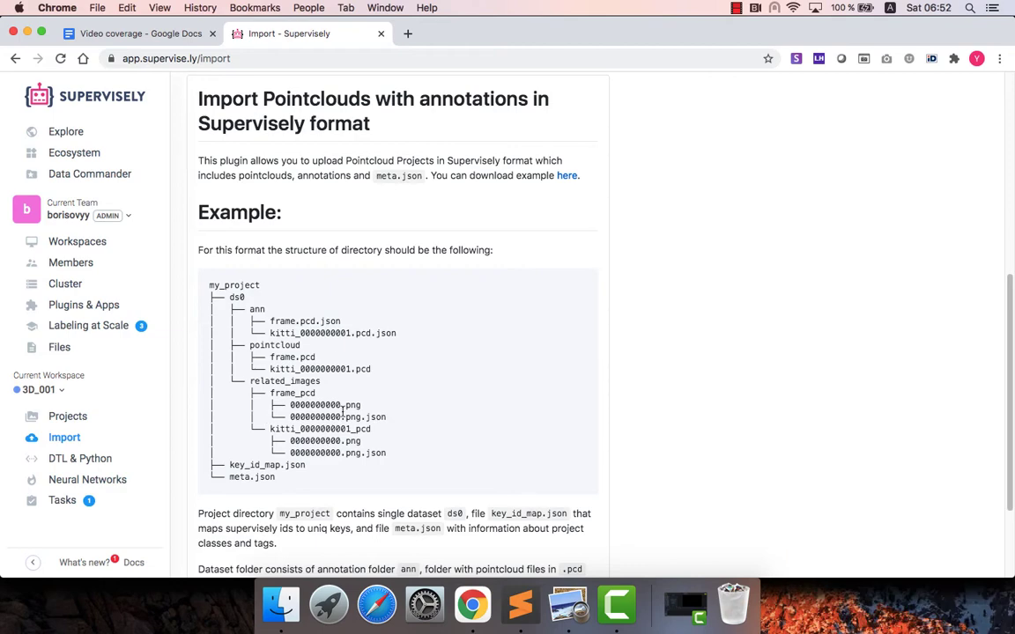
scroll("down", 3)
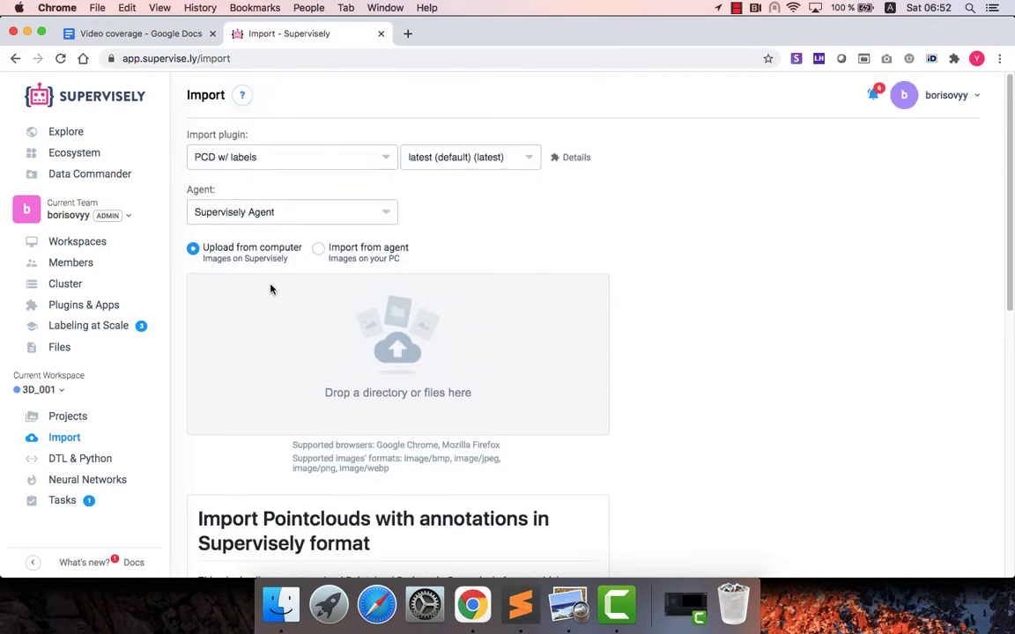
Try the 'PCD files' import plugin, then return to the Projects list
left_click(290, 157)
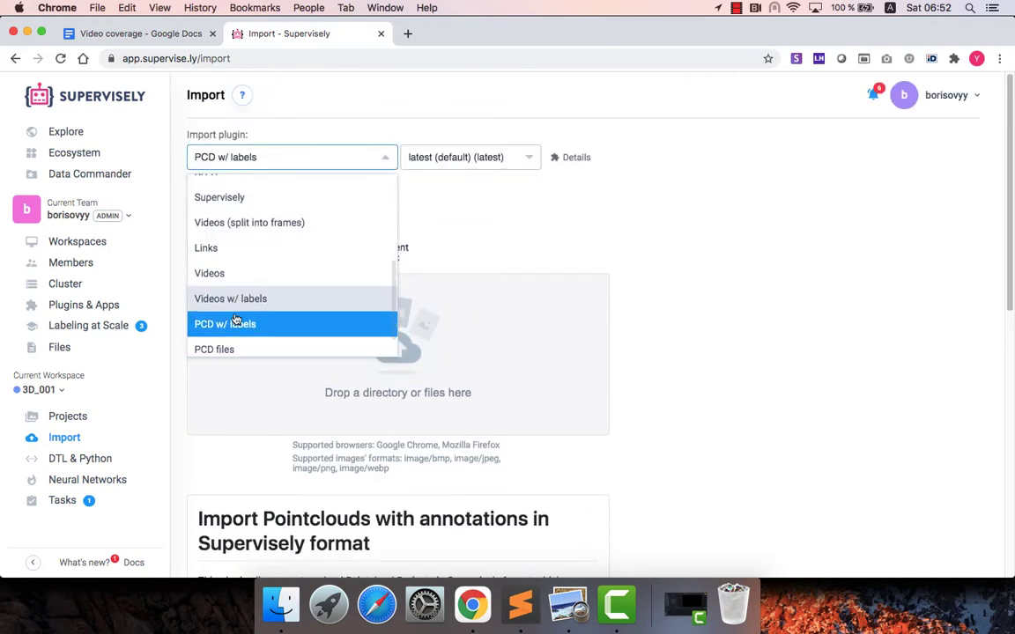
left_click(215, 349)
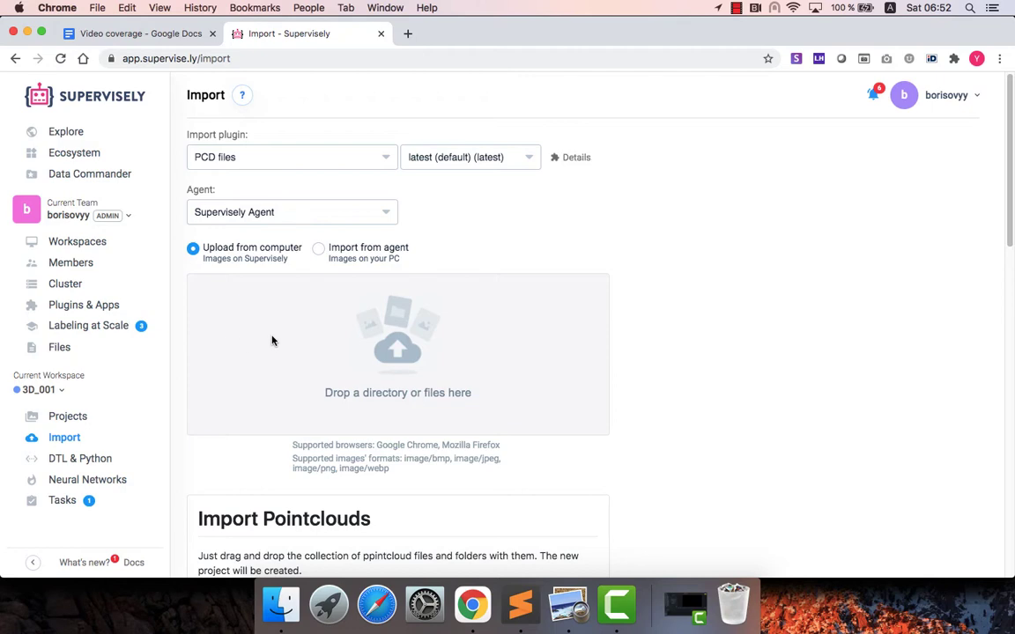
scroll("down", 3)
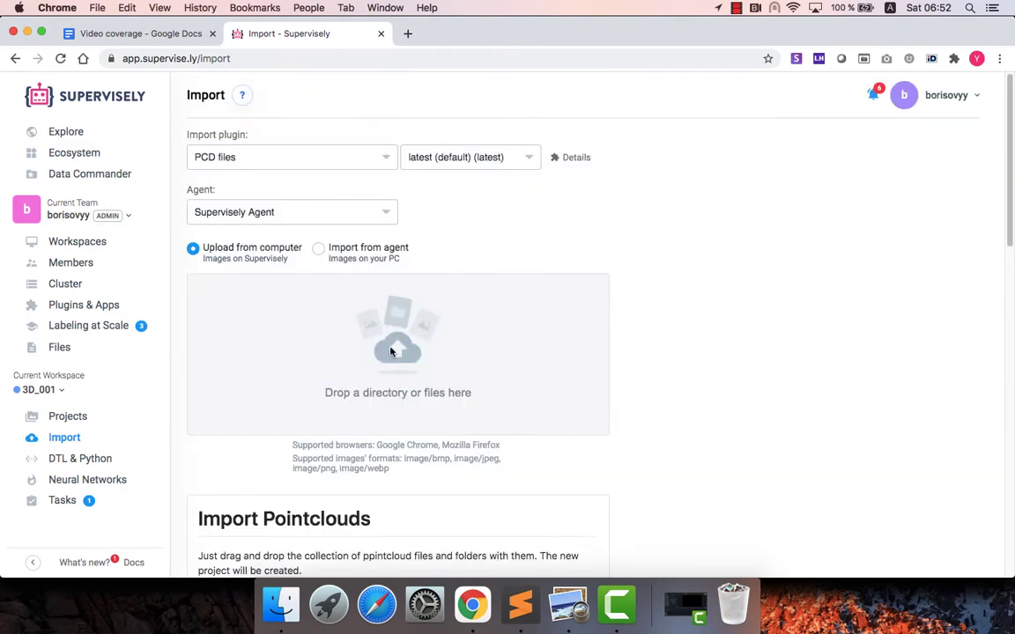
mouse_move(398, 349)
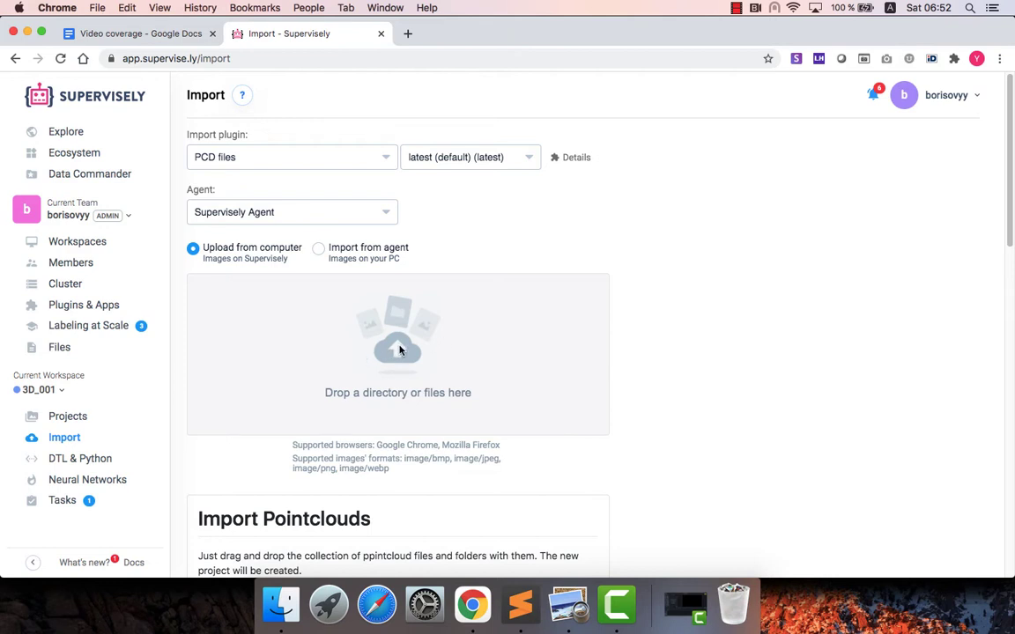
left_click(67, 416)
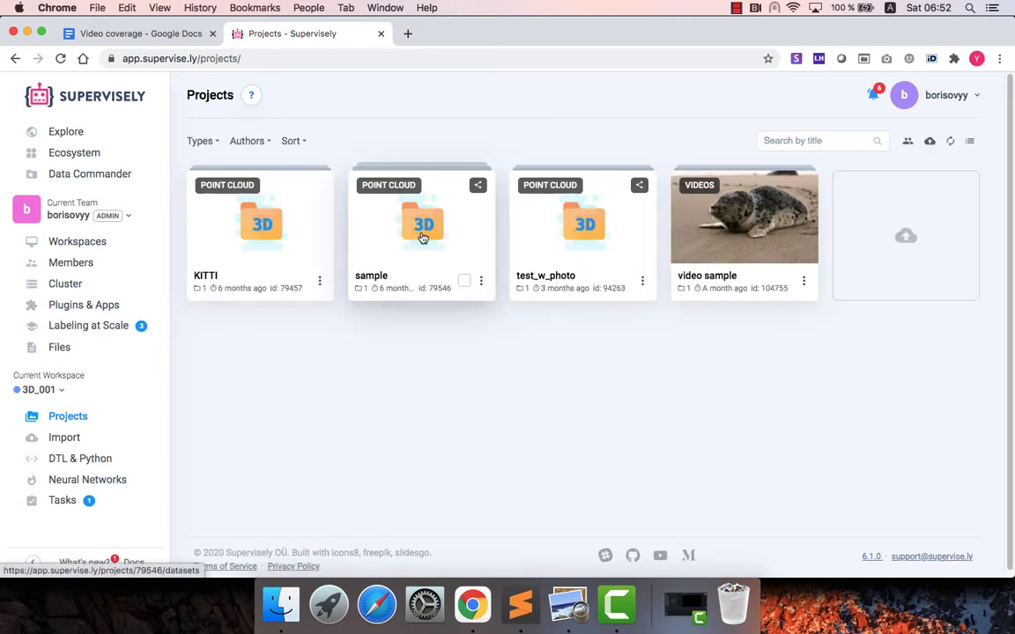
Enter the 'sample' point cloud project and show its empty Classes list
left_click(421, 225)
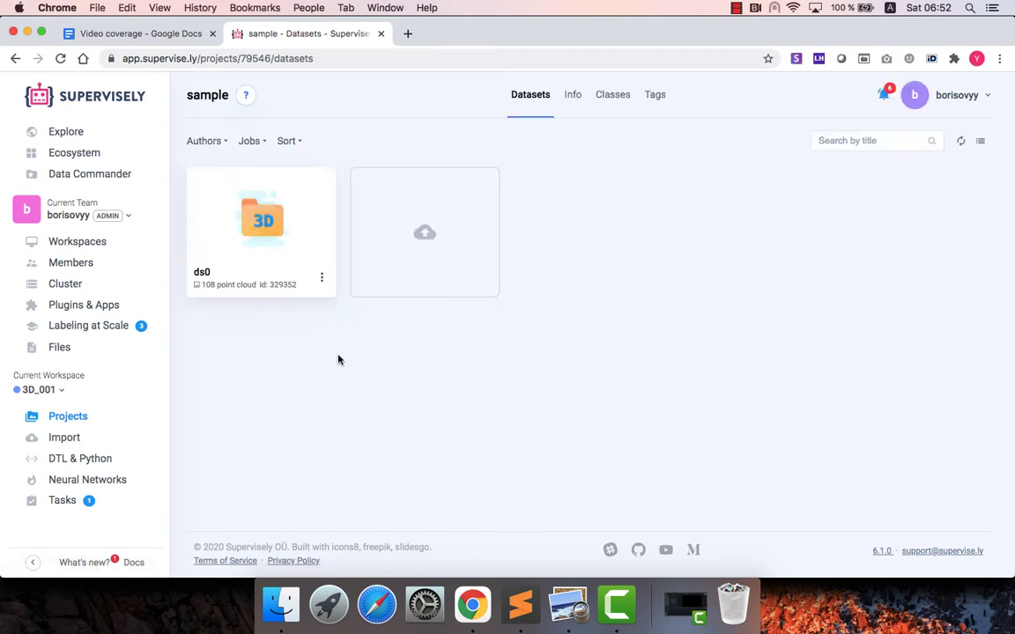
left_click(613, 95)
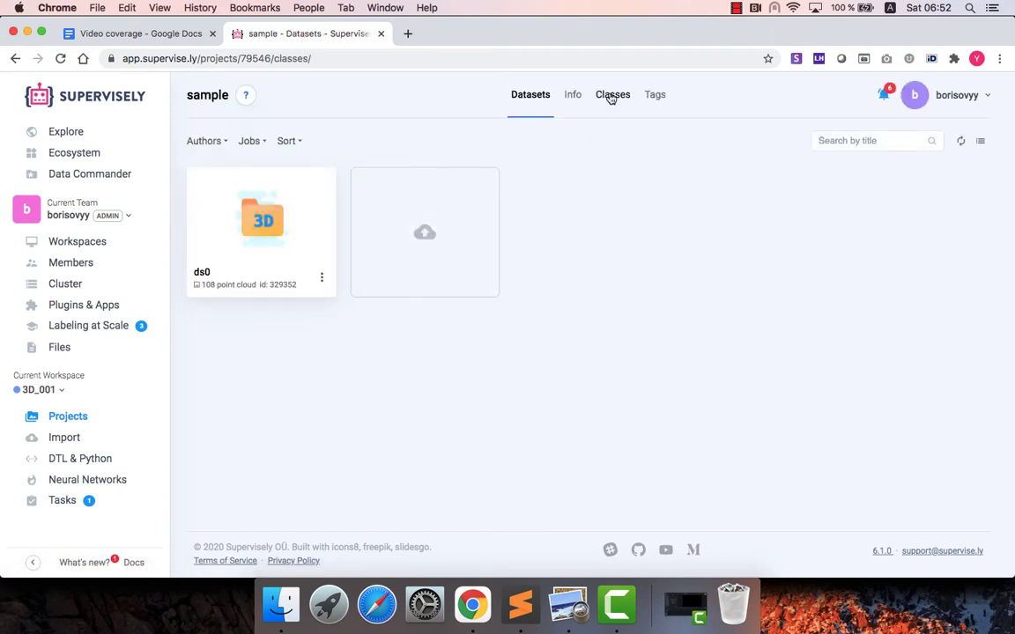
left_click(613, 95)
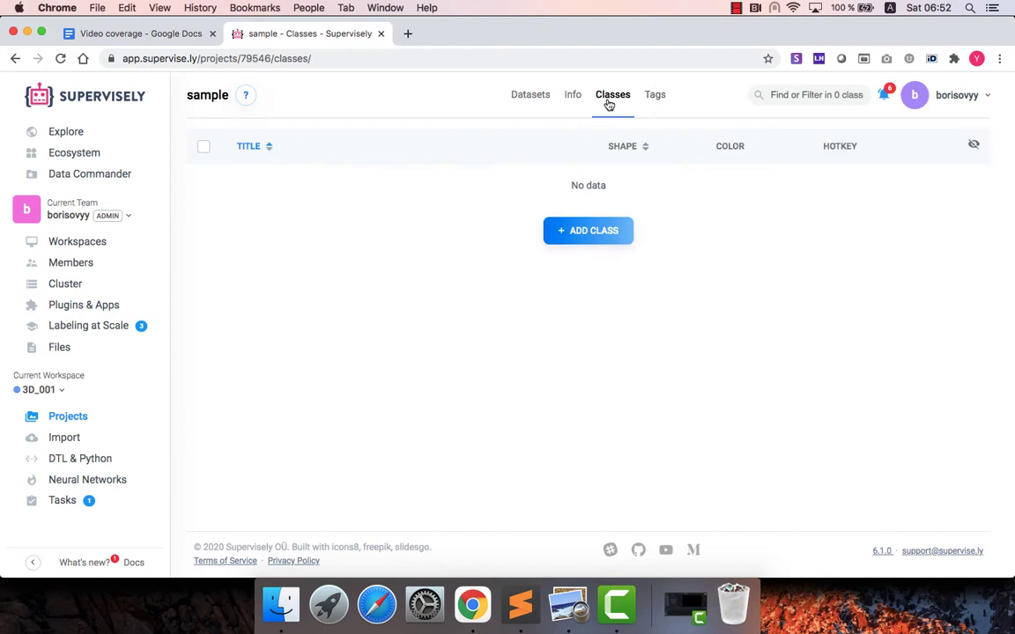
mouse_move(588, 229)
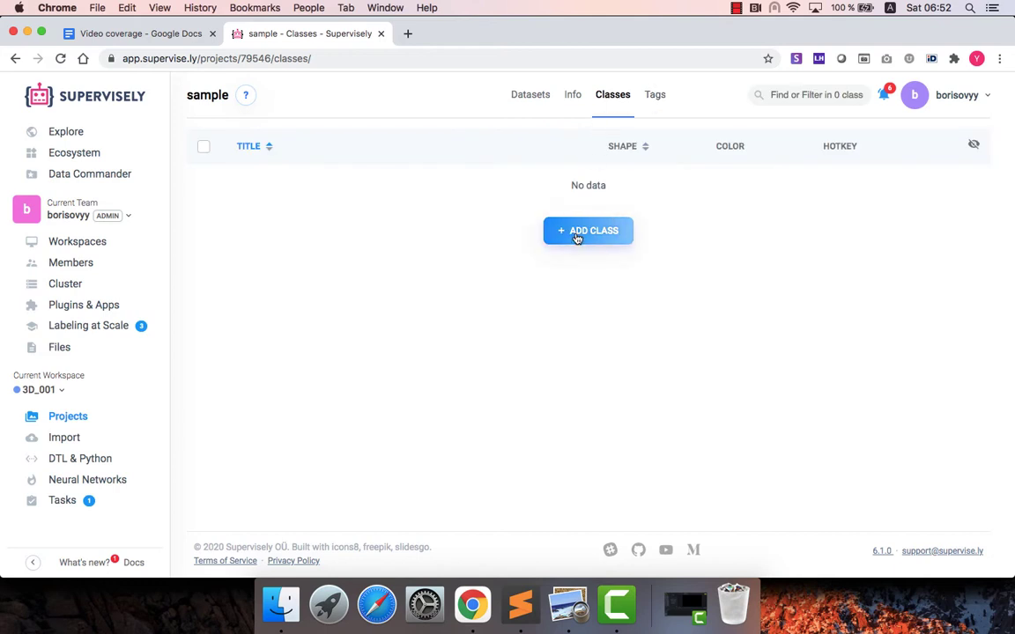
Create a Cuboid class 'car' with red colour #D0021B and save it
left_click(588, 229)
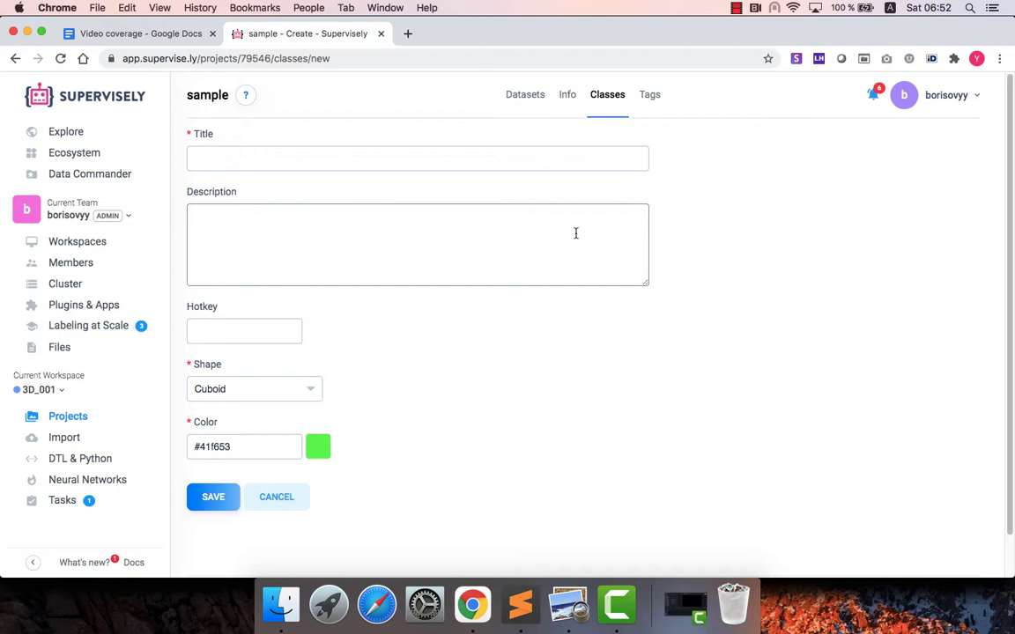
type("car")
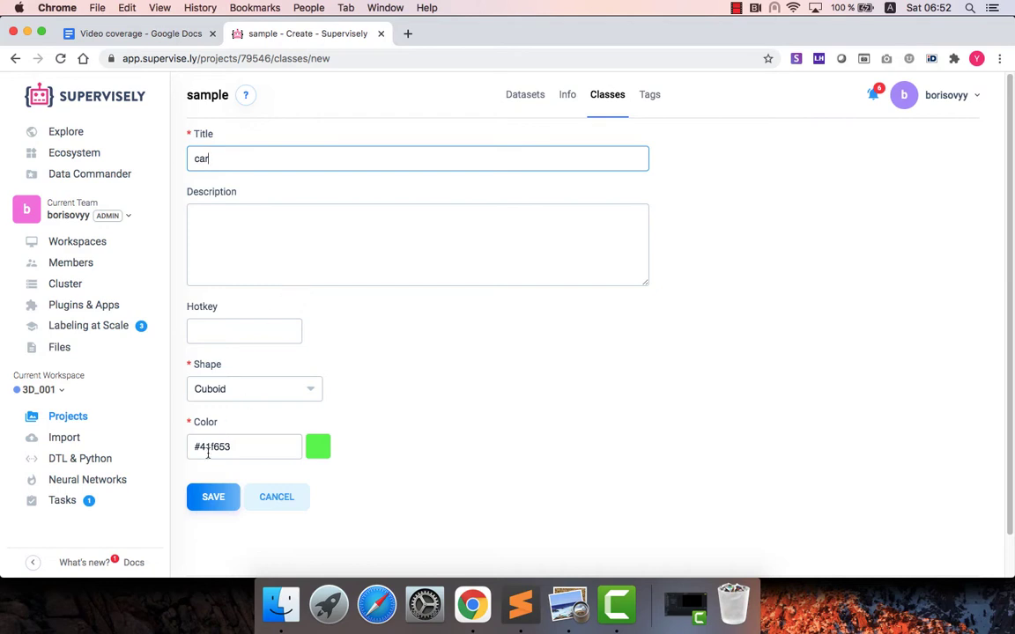
left_click(317, 447)
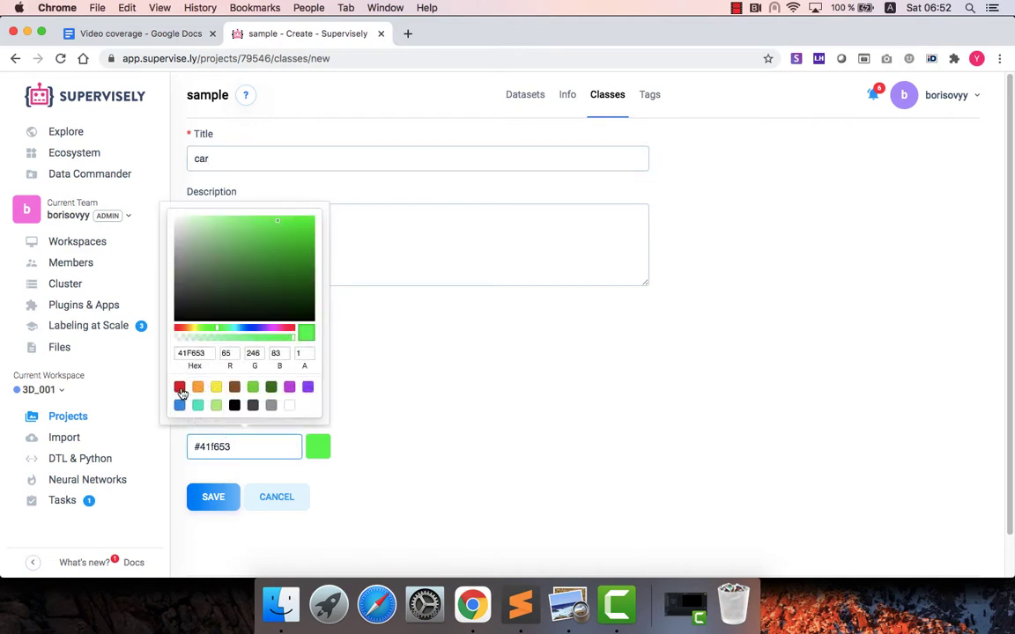
left_click(180, 387)
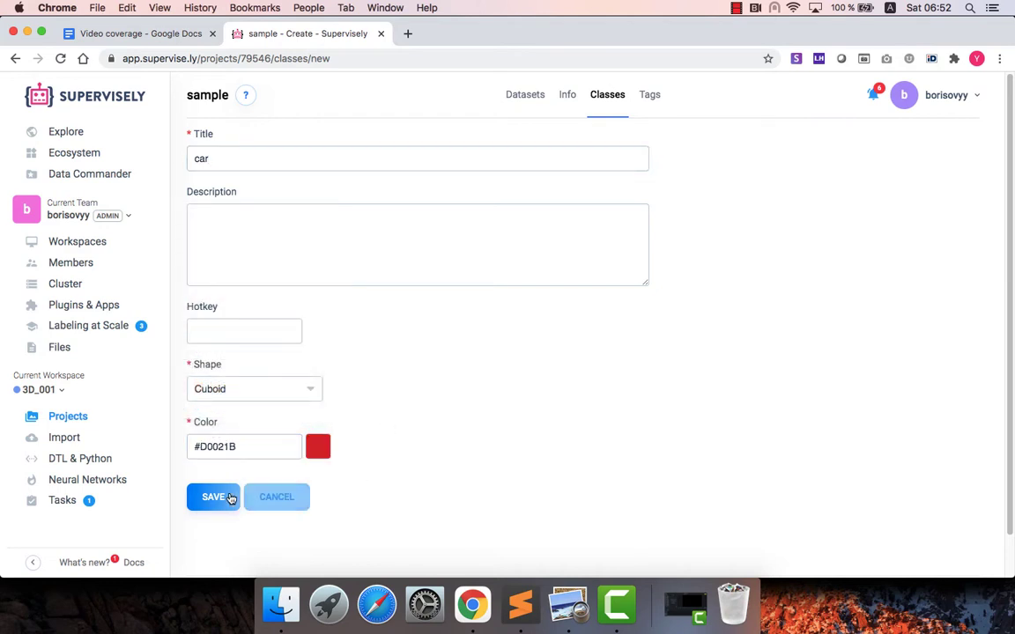
left_click(212, 497)
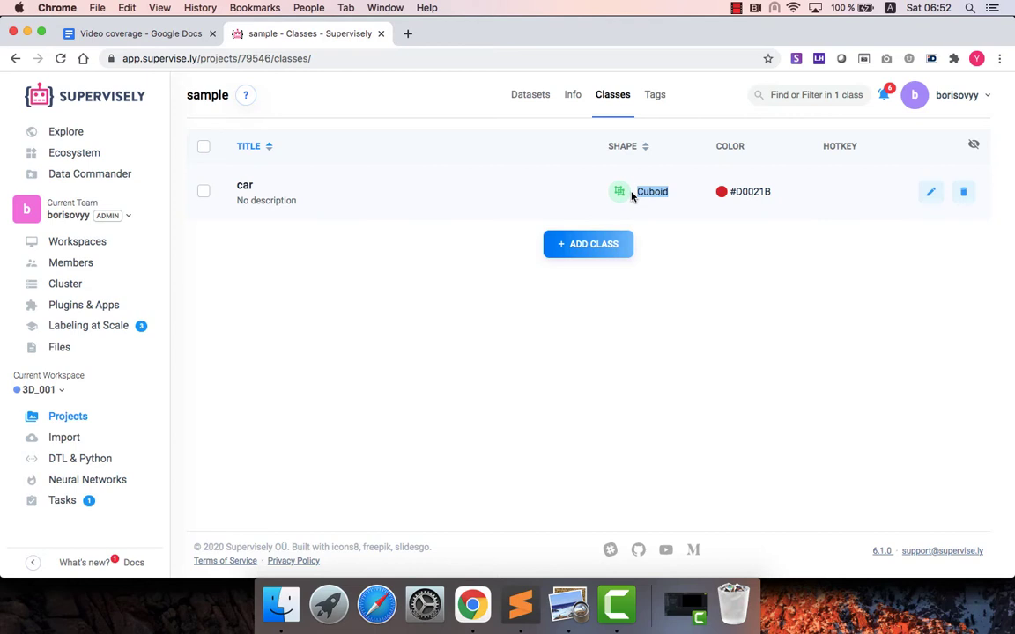
left_click(588, 243)
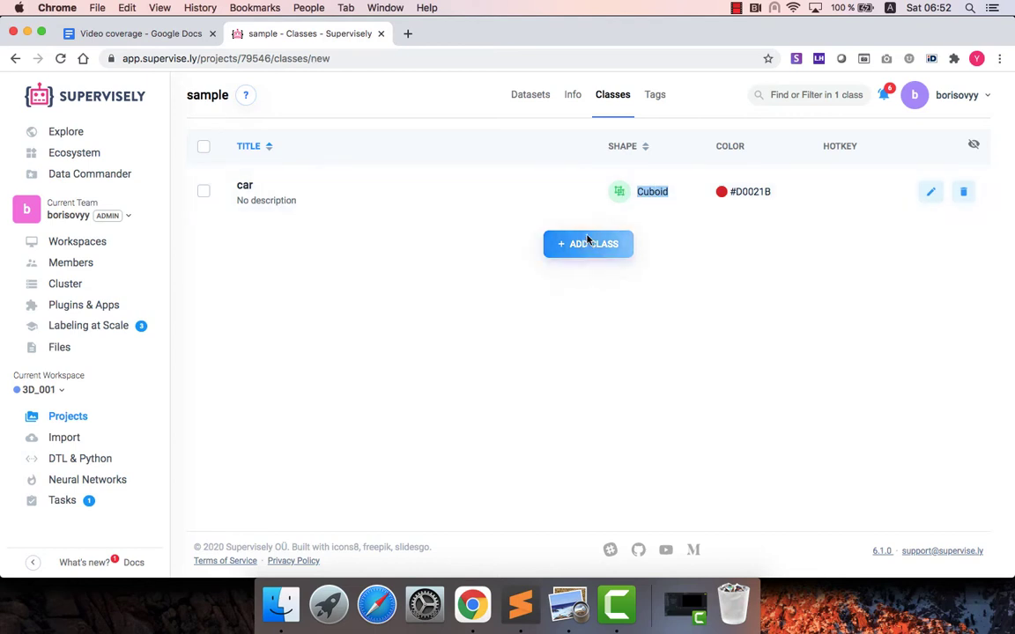
Create a second Cuboid class 'bus' with purple colour #9013FE
left_click(588, 243)
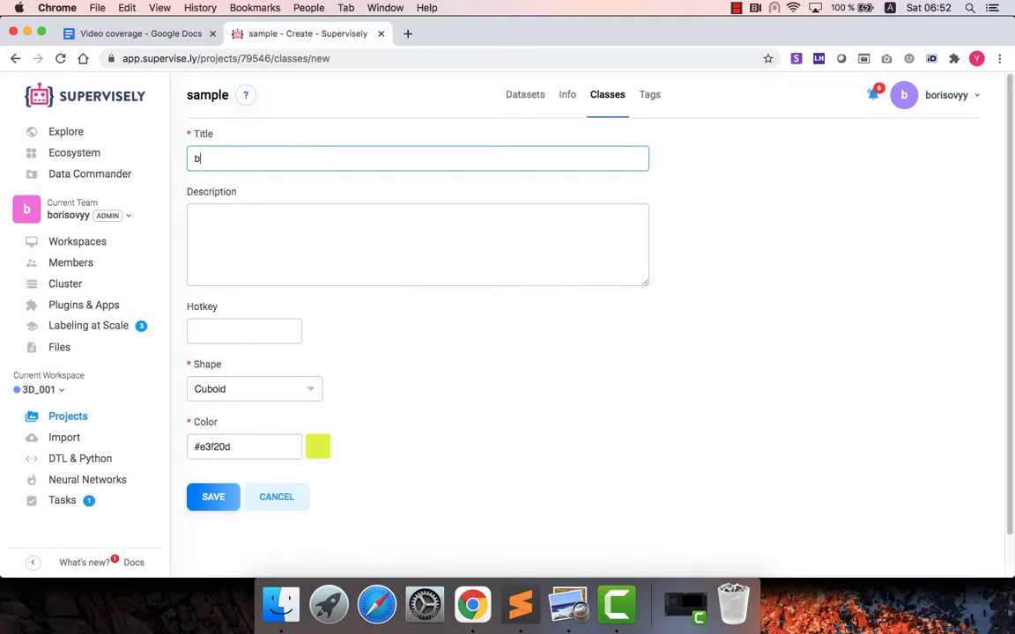
type("us")
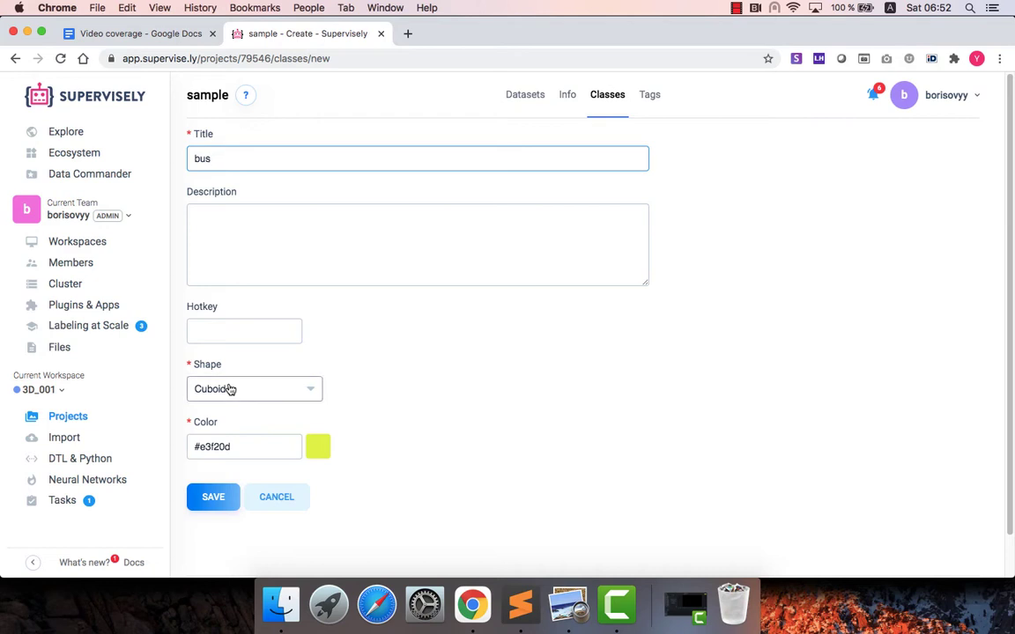
left_click(317, 448)
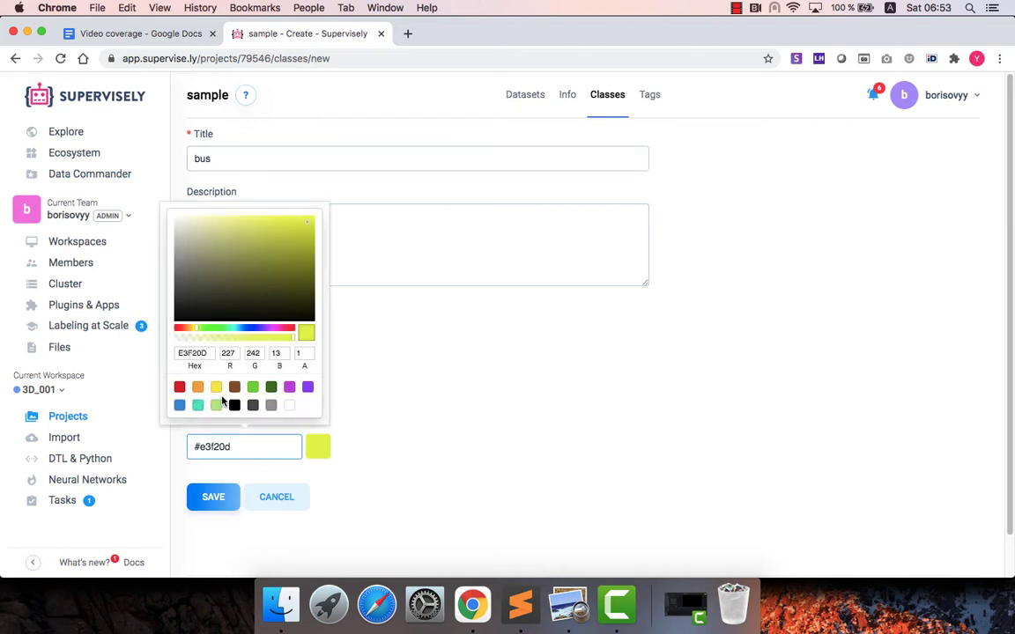
left_click(213, 497)
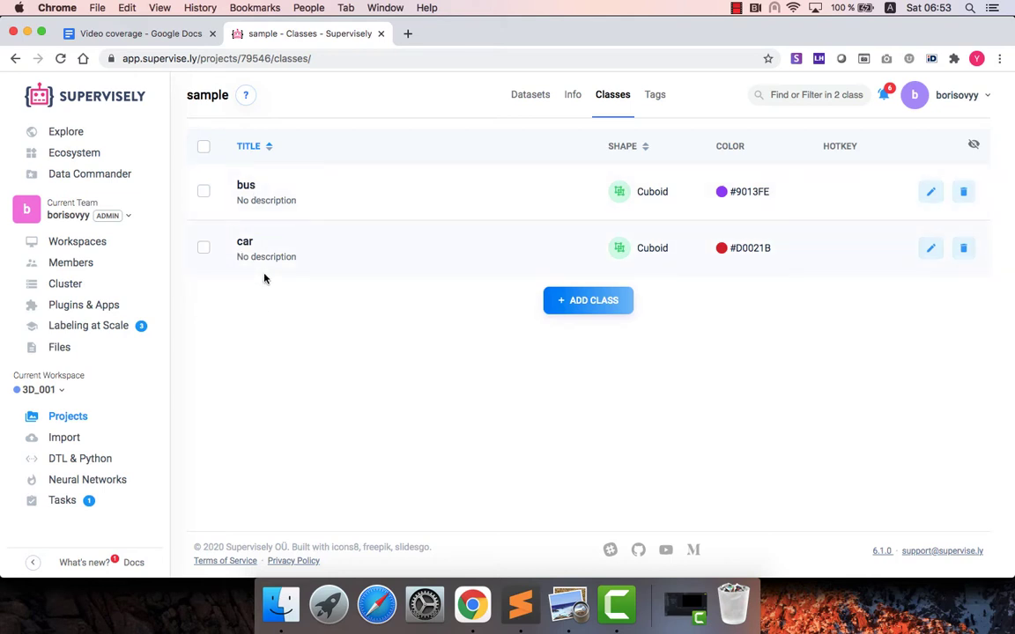
mouse_move(416, 214)
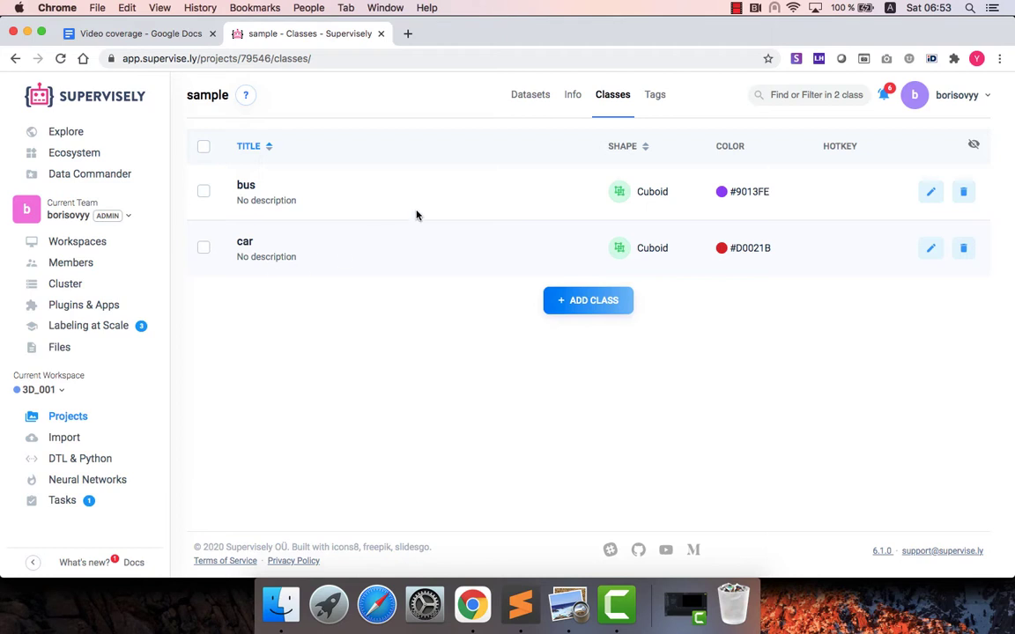
Add a 'standing' tag, no value type, applicable to objects only for classes bus and car, and save it
left_click(655, 95)
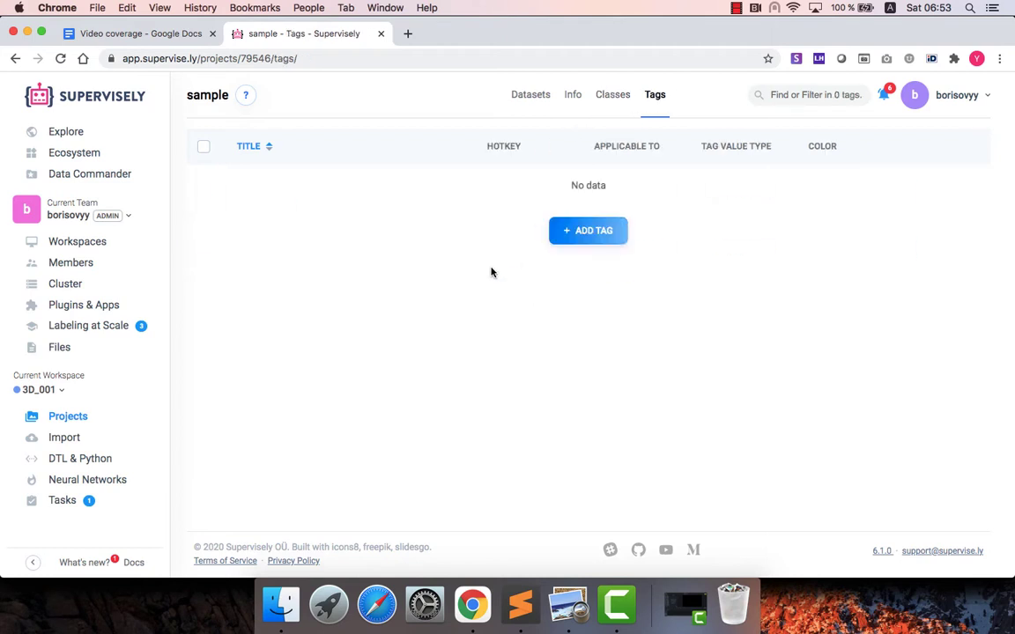
left_click(589, 229)
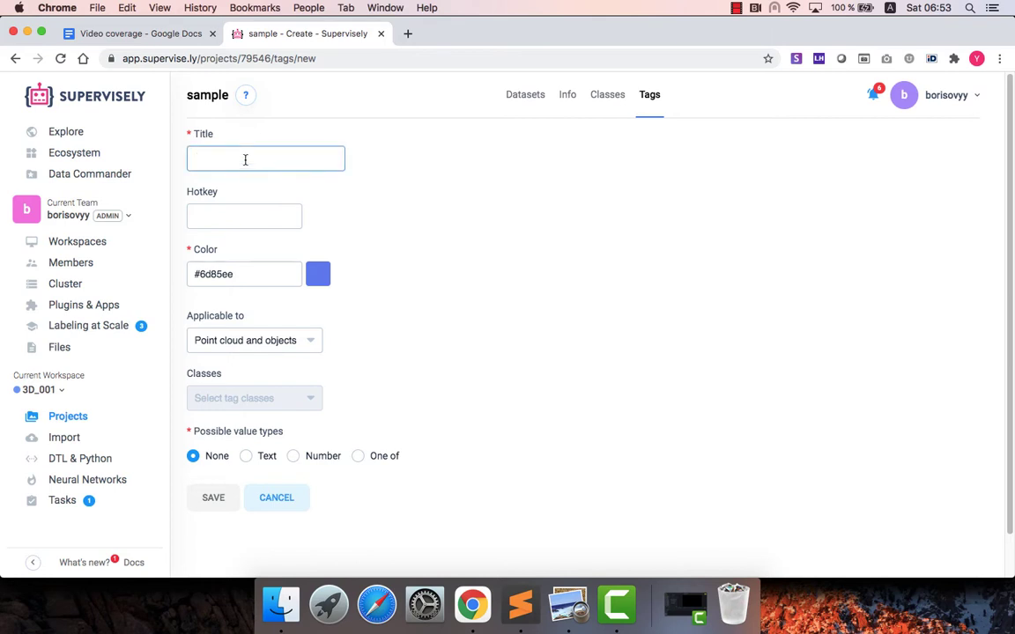
type("standing")
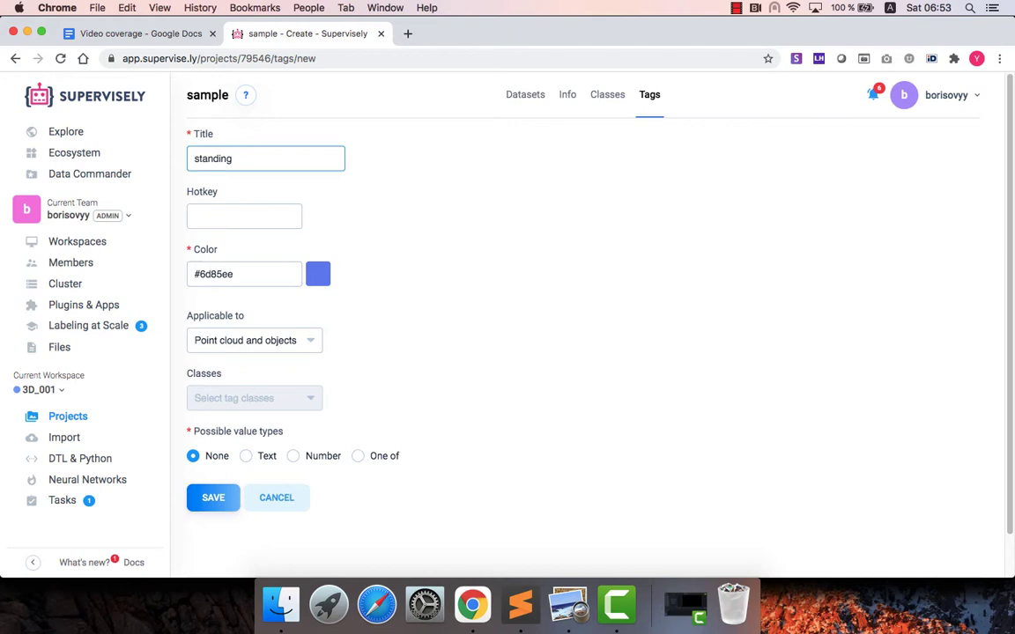
left_click(252, 159)
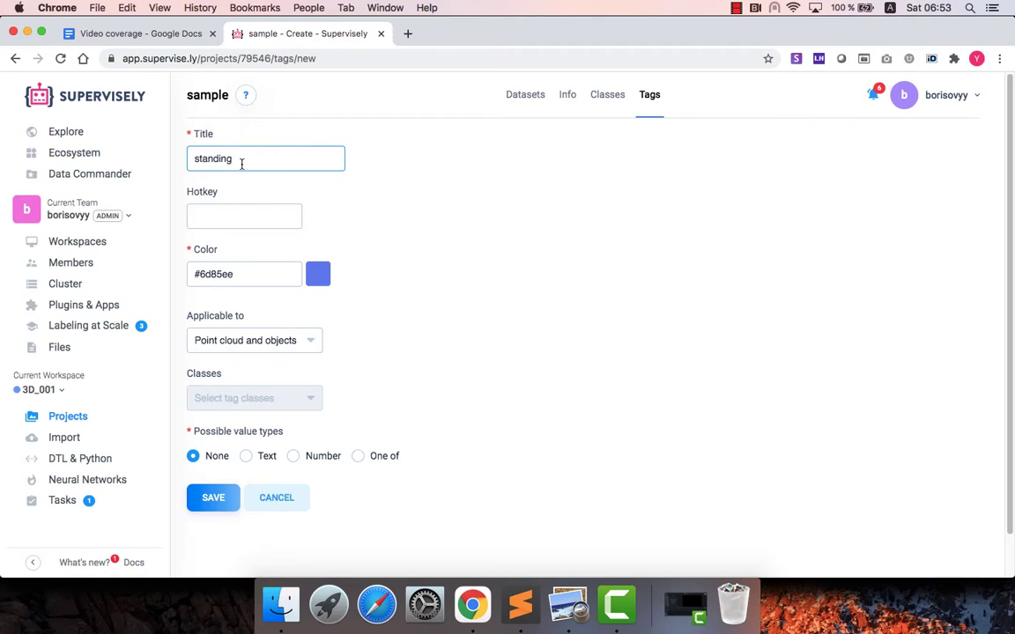
left_click(254, 340)
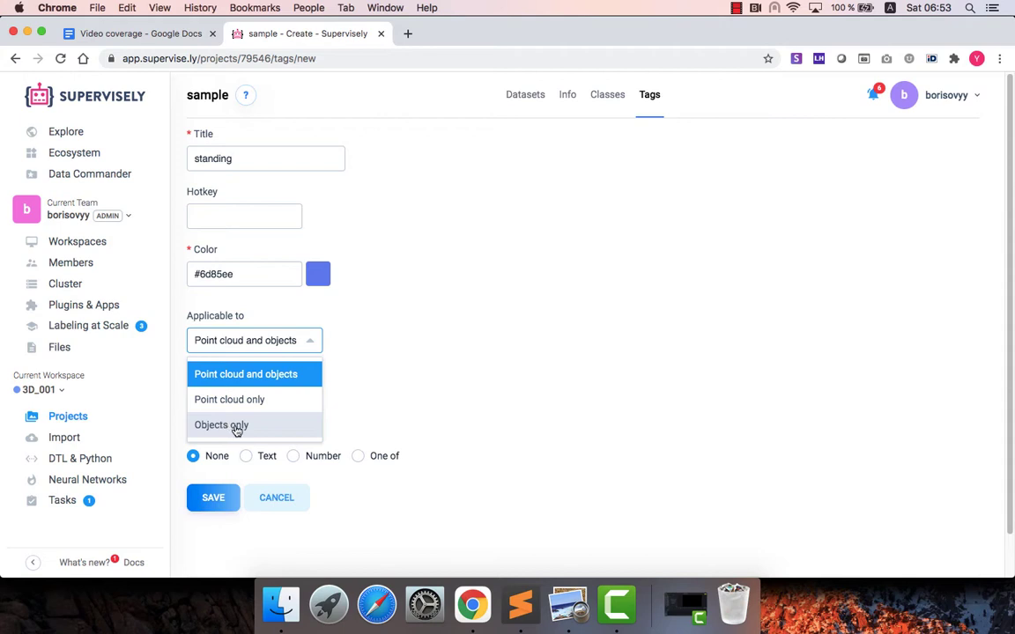
left_click(221, 424)
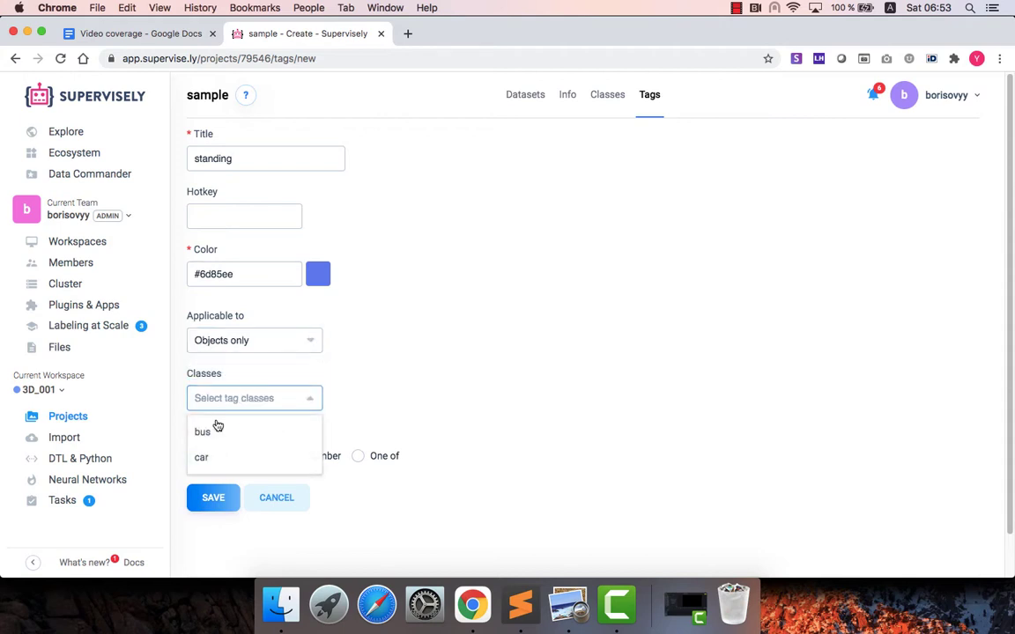
left_click(200, 430)
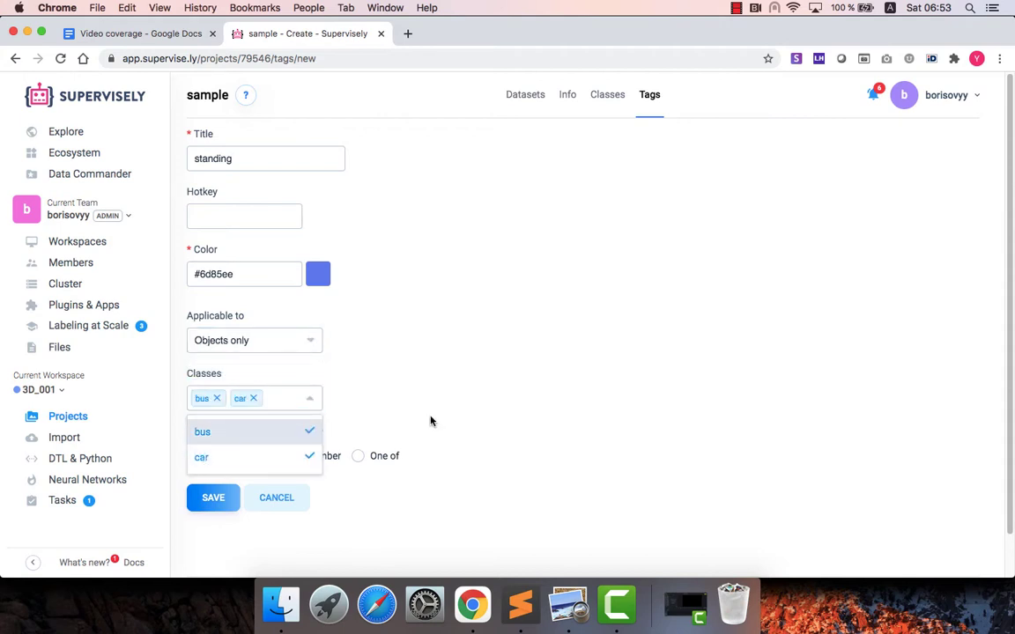
left_click(213, 497)
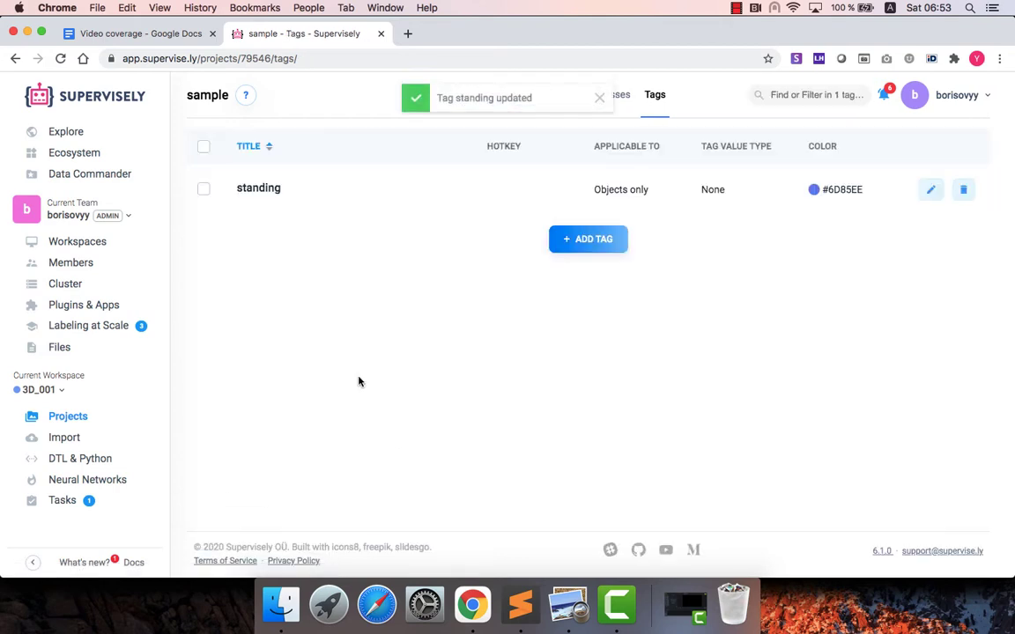
Add a 'moving' tag applicable to objects only for bus and car, and save it
left_click(588, 240)
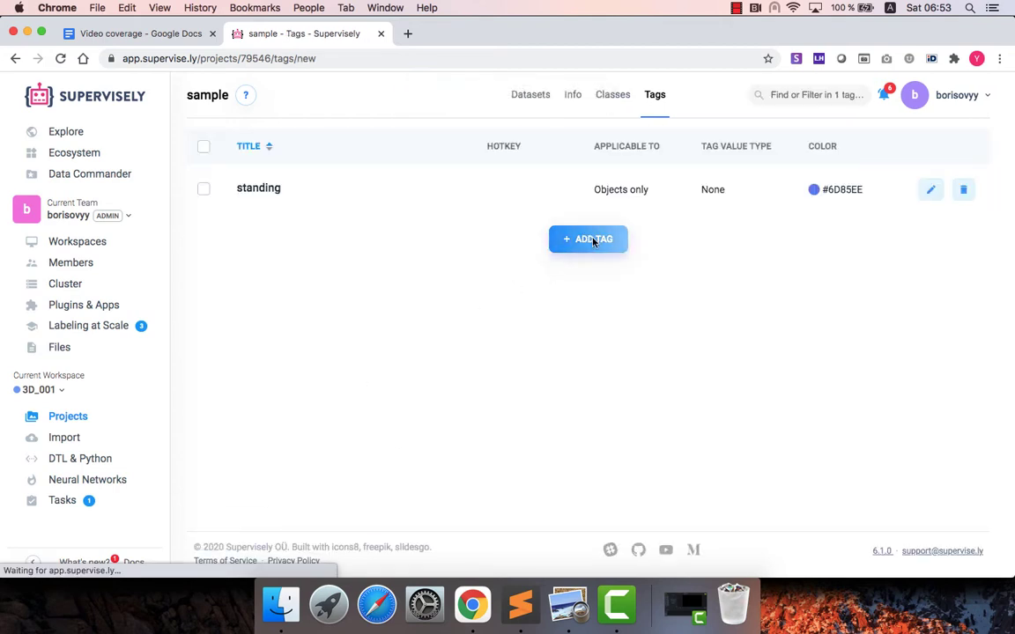
left_click(588, 239)
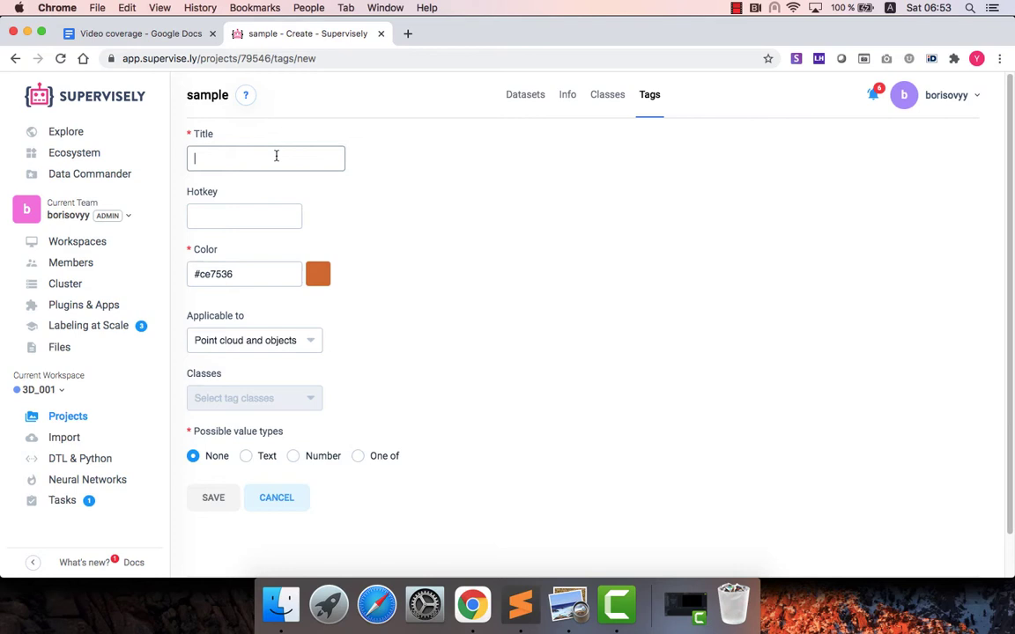
type("moving")
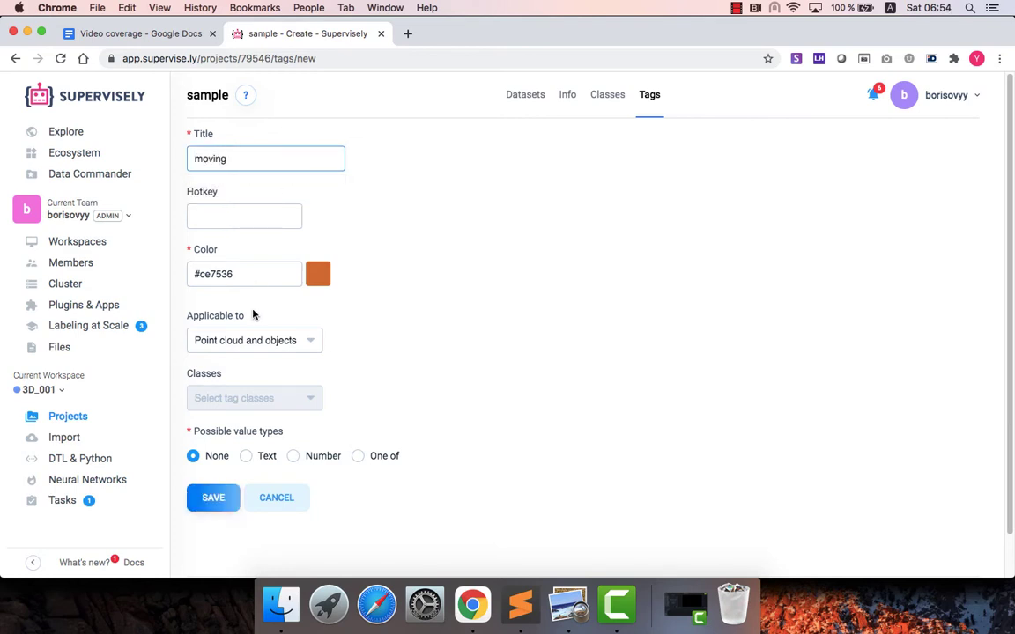
left_click(253, 340)
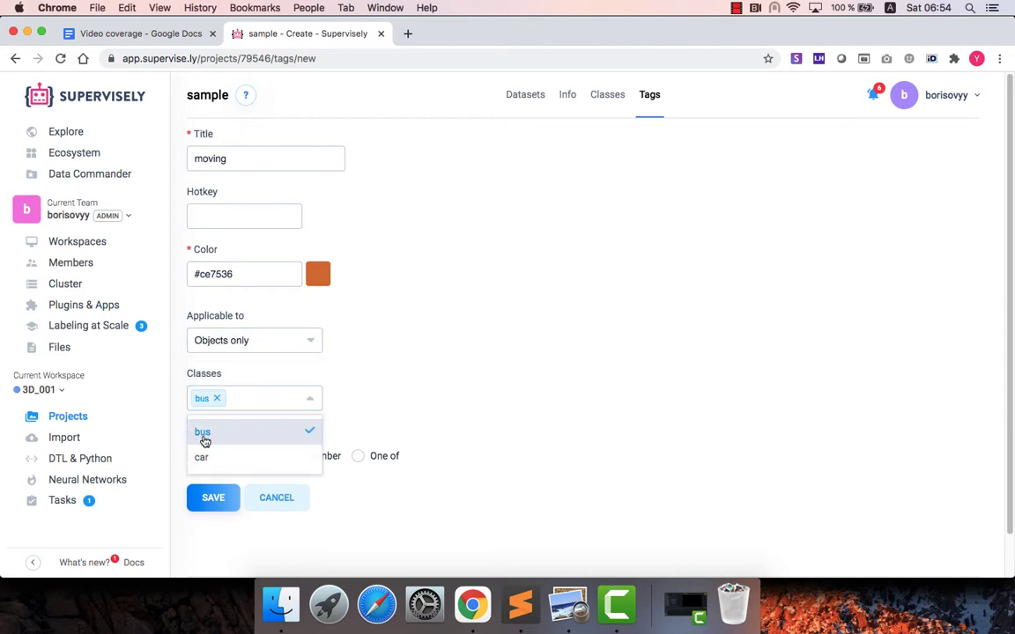
left_click(201, 456)
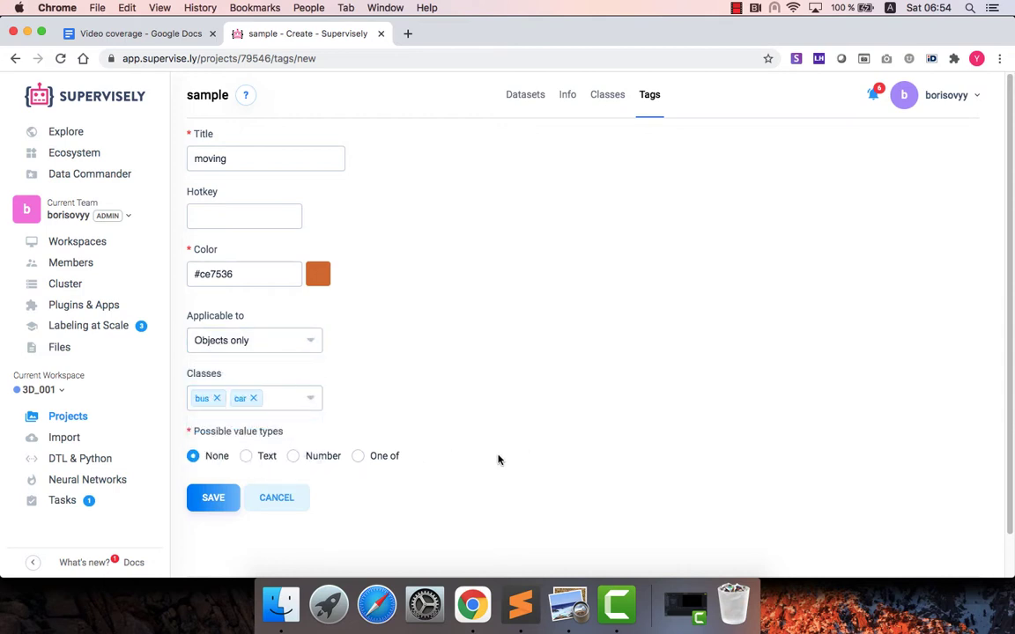
left_click(212, 496)
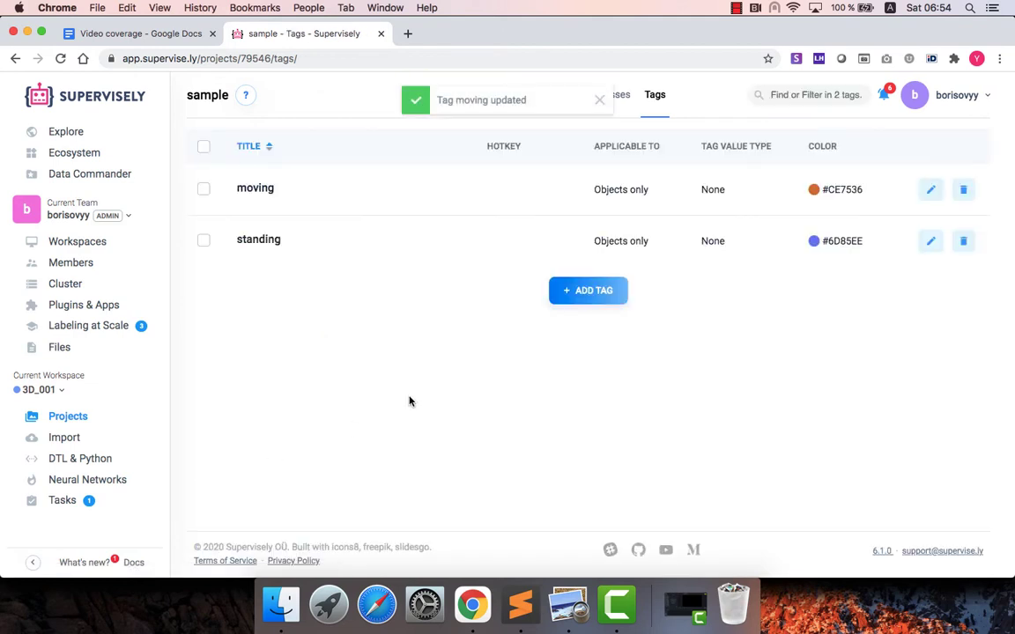
Review the Classes and Tags lists, then go to the project's datasets
left_click(613, 96)
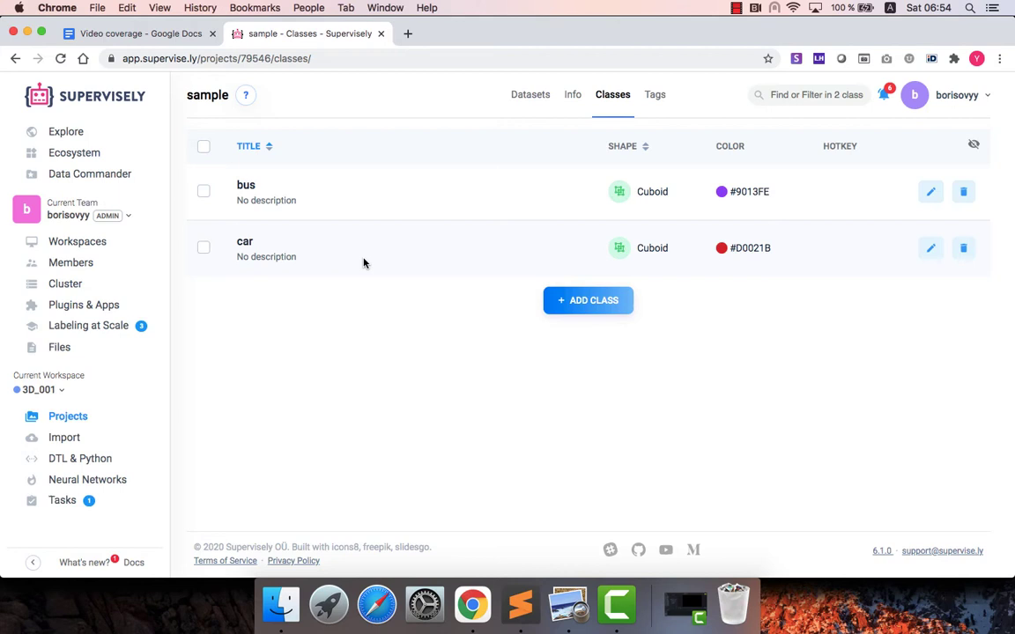
left_click(655, 95)
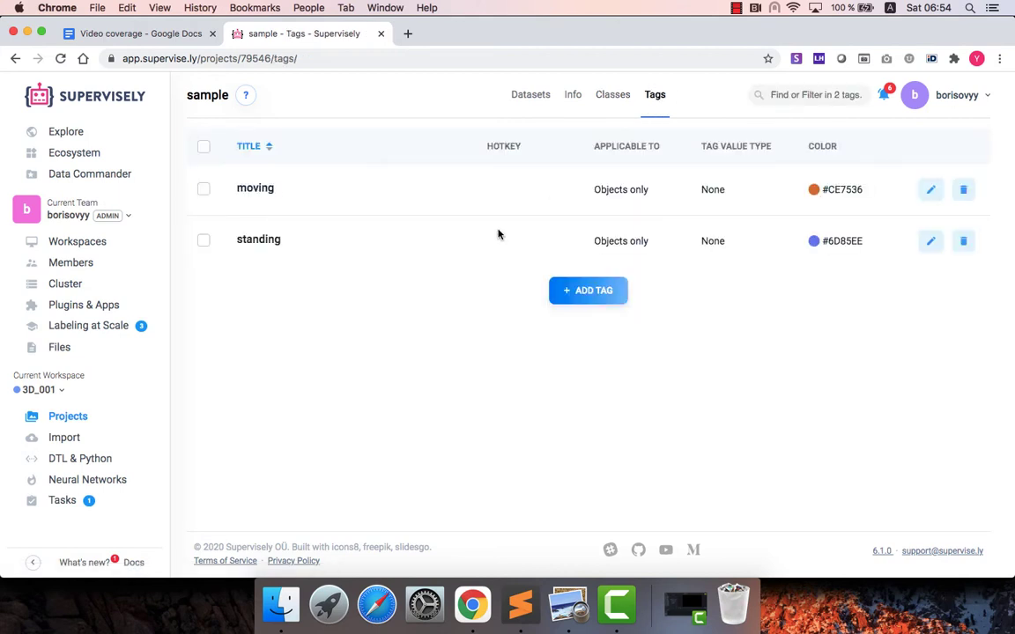
left_click(530, 95)
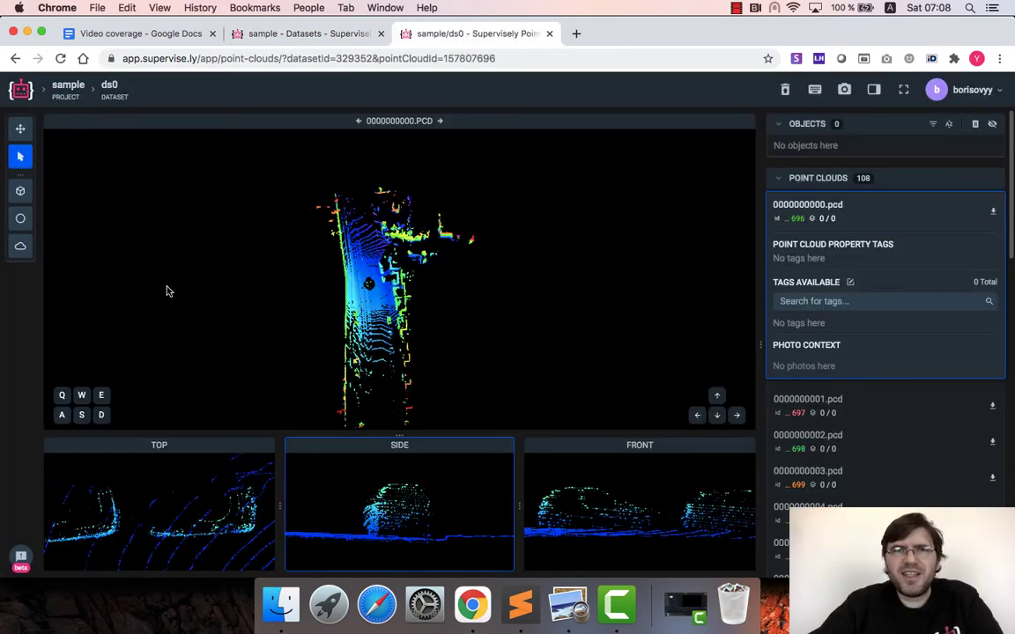
mouse_move(210, 310)
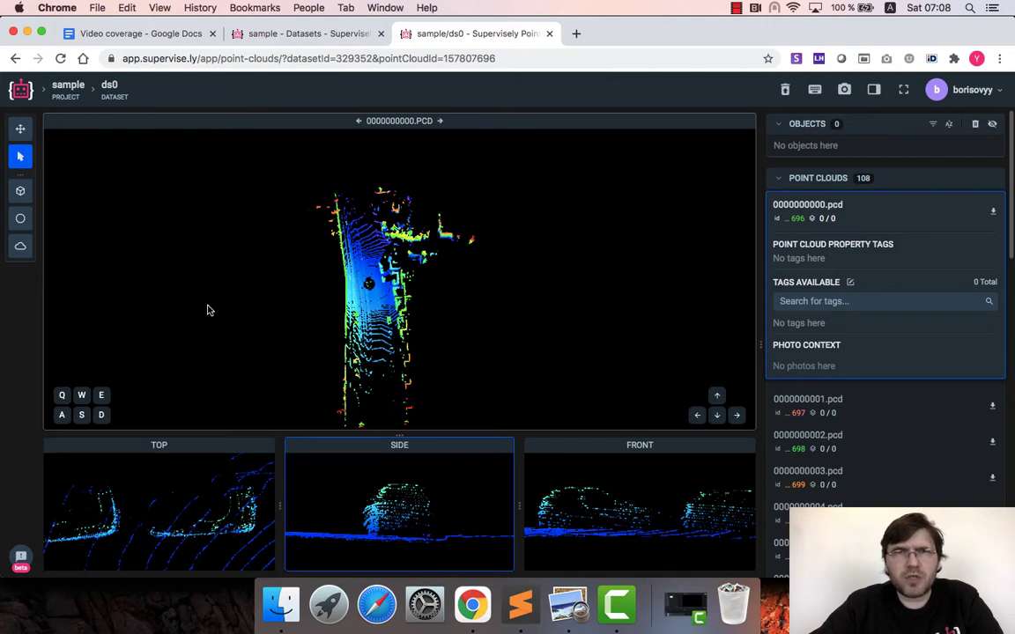
mouse_move(300, 330)
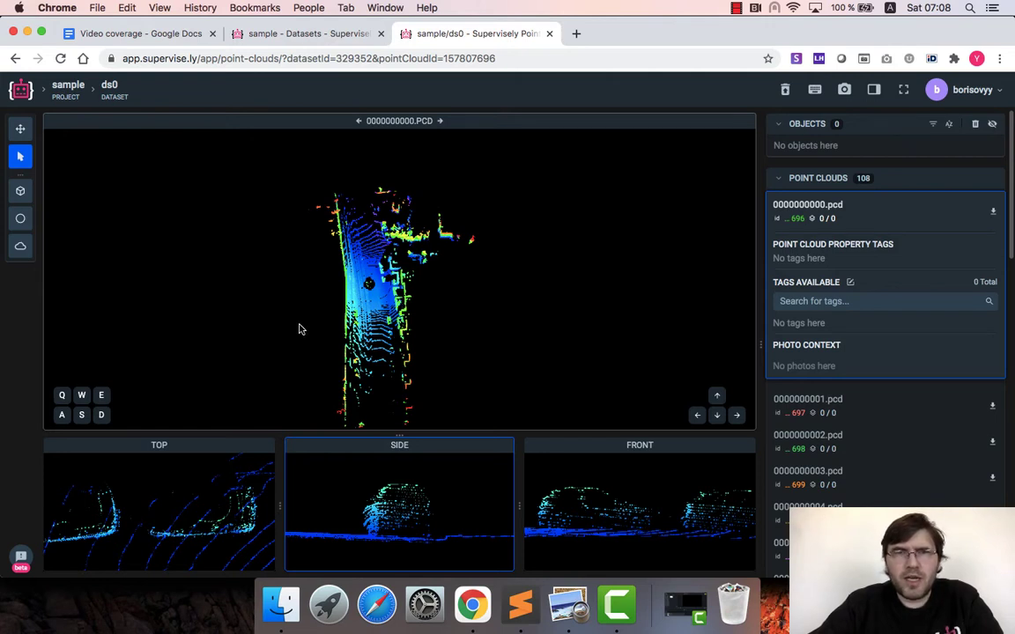
mouse_move(274, 285)
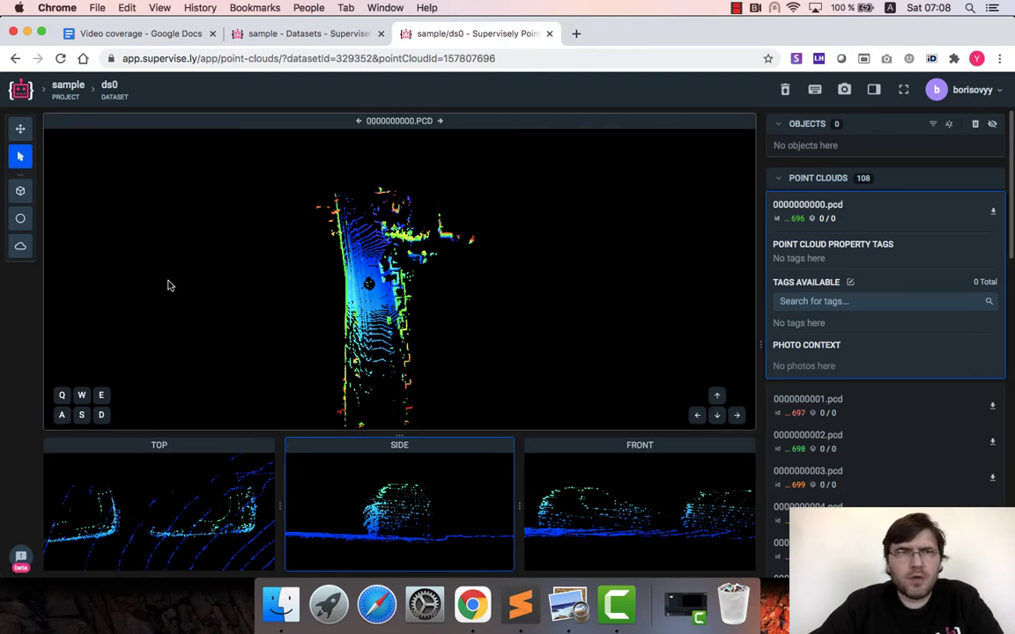
mouse_move(20, 246)
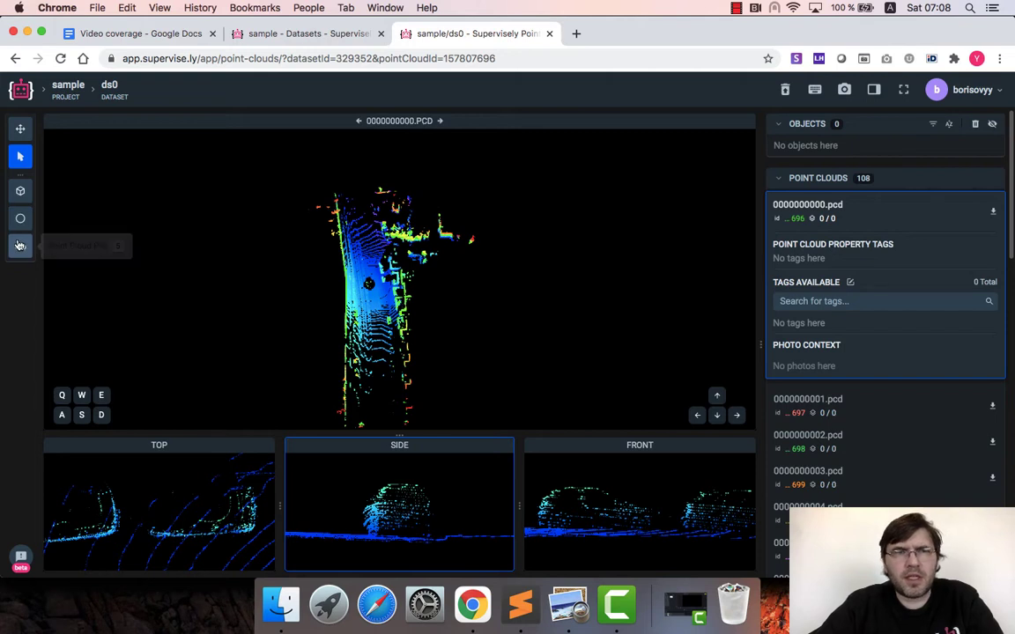
mouse_move(19, 190)
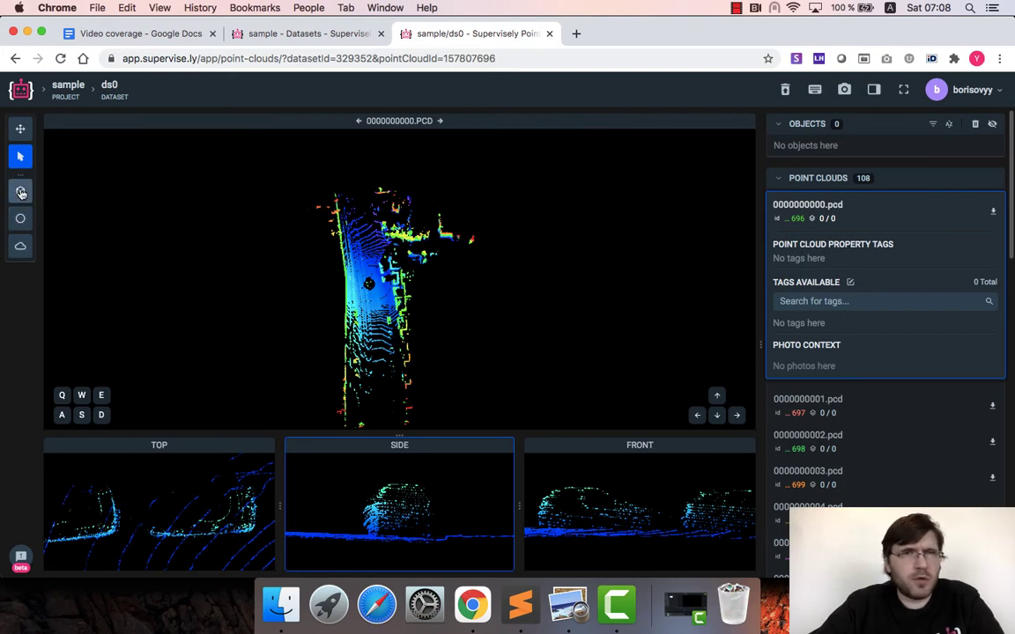
mouse_move(21, 191)
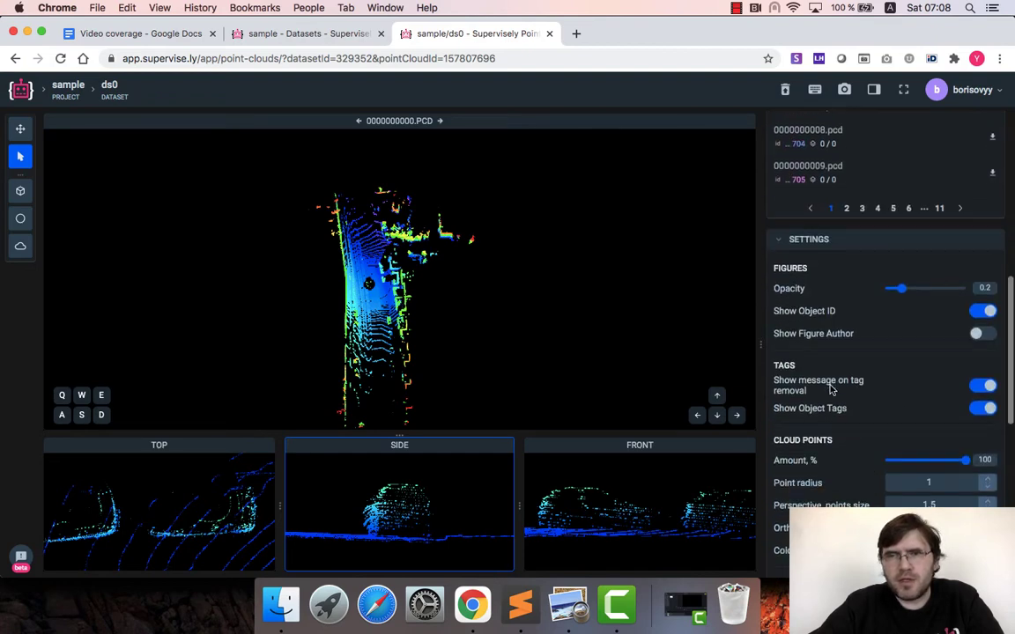
Browse the labeling tool's Settings panel for the first point cloud of ds0
scroll("down", 3)
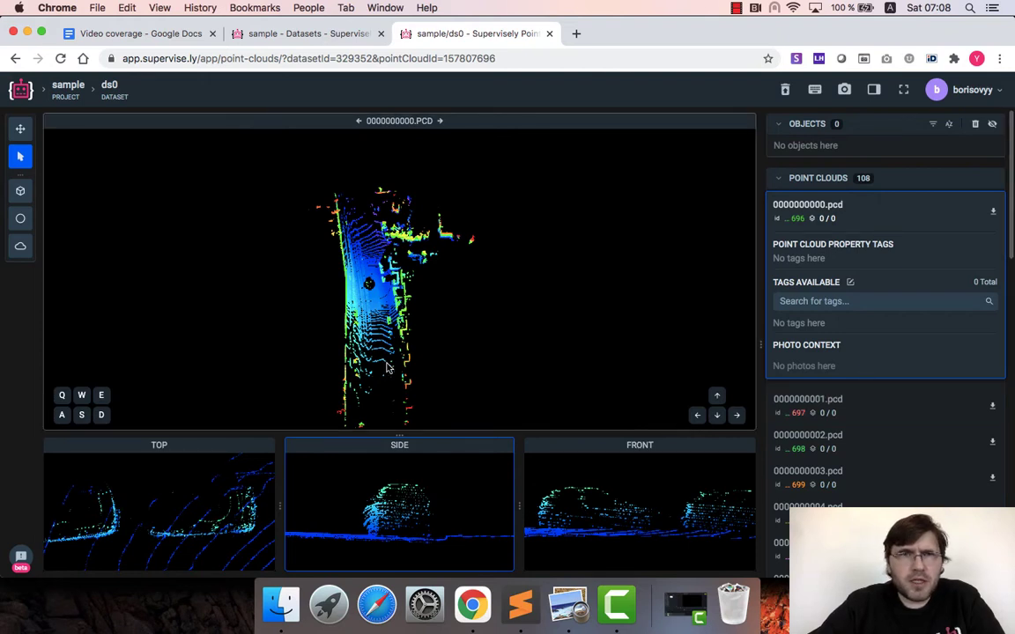
Place a red car cuboid on the vehicle near the scan centre of frame 0000000000.pcd
left_click(19, 191)
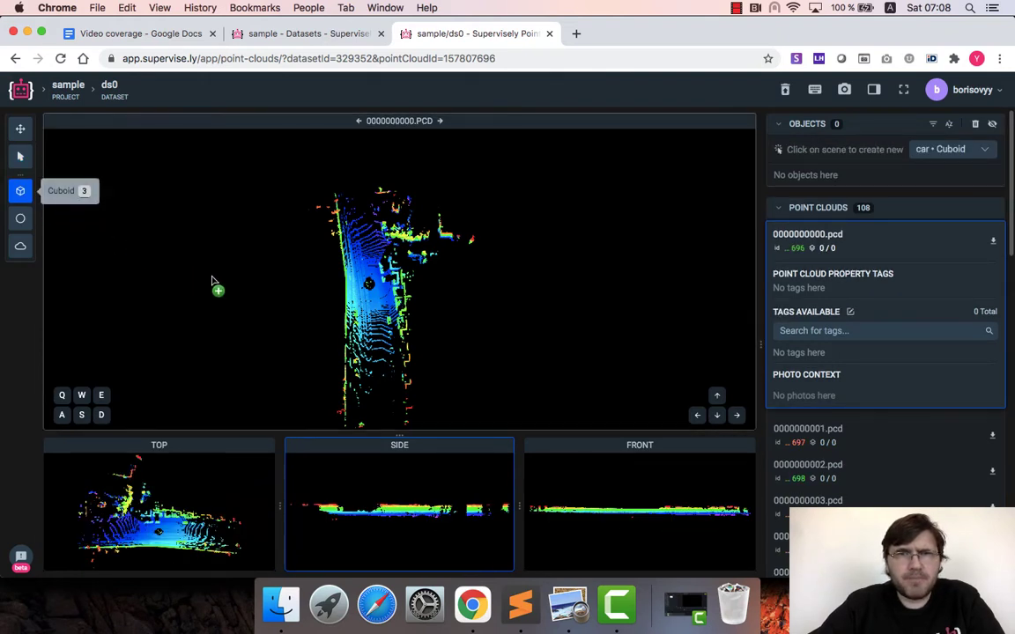
mouse_move(412, 363)
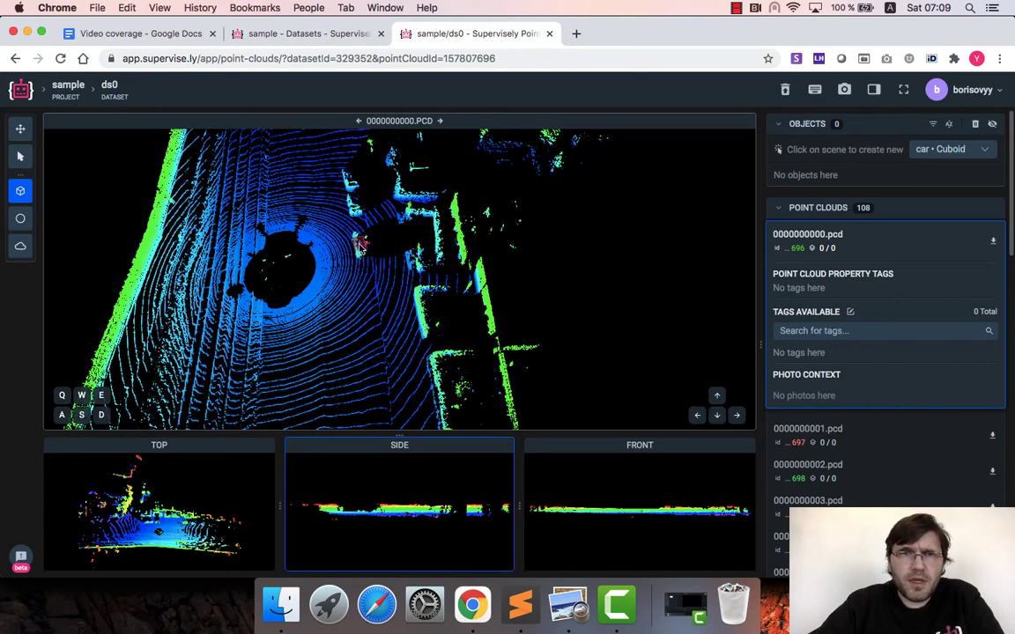
left_click(360, 243)
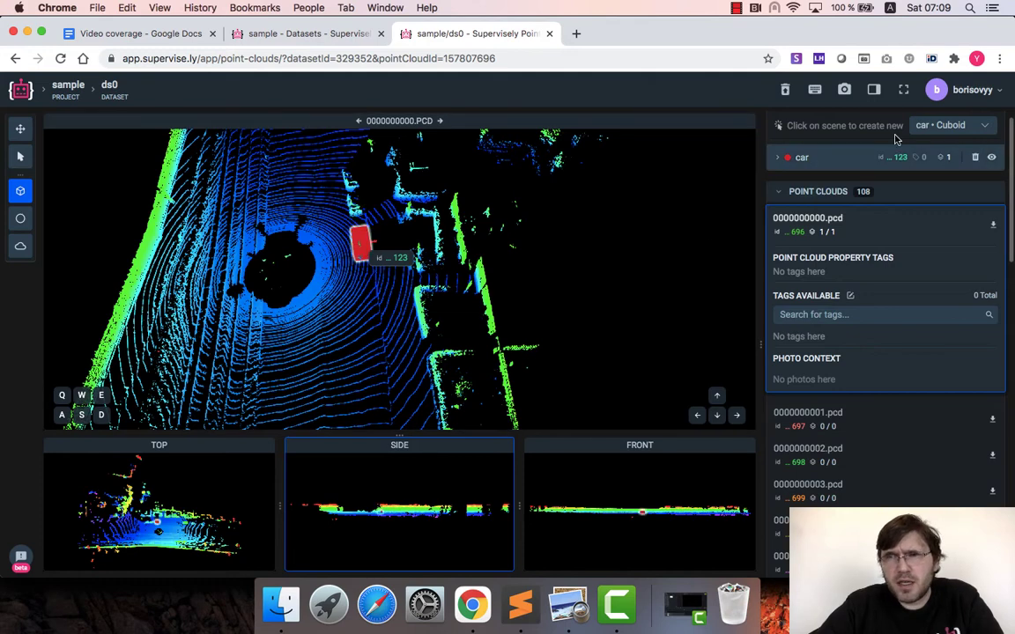
Keep car as the class and place a second cuboid on the other nearby car
left_click(951, 123)
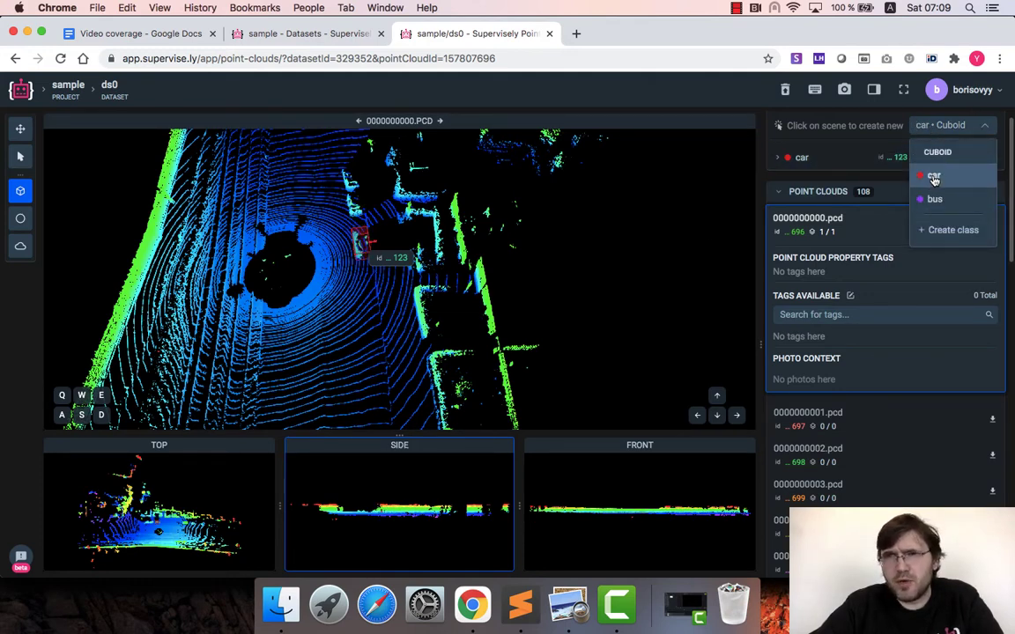
left_click(934, 176)
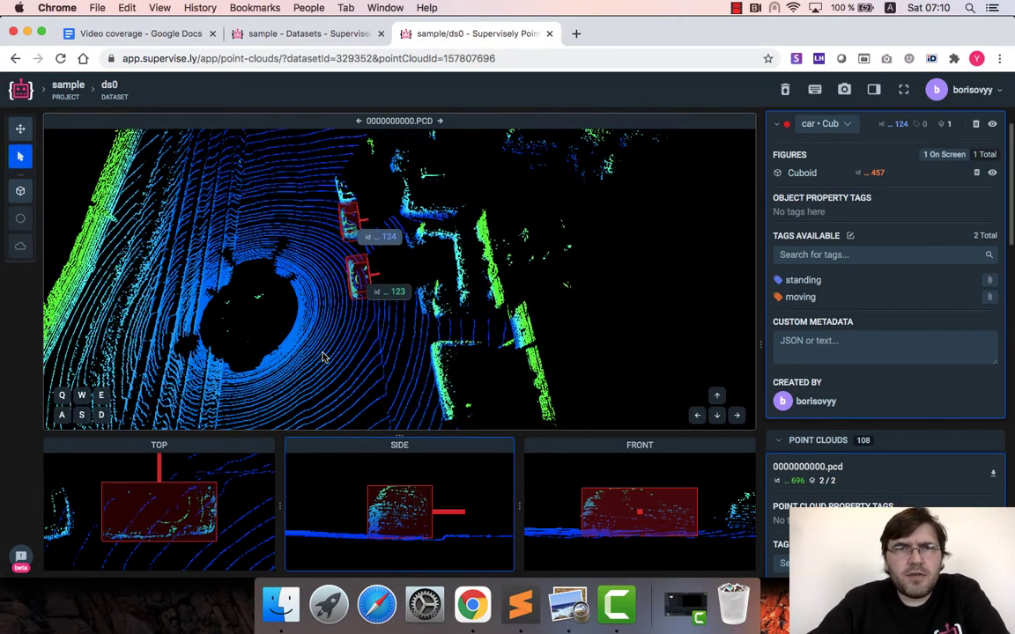
left_click(361, 278)
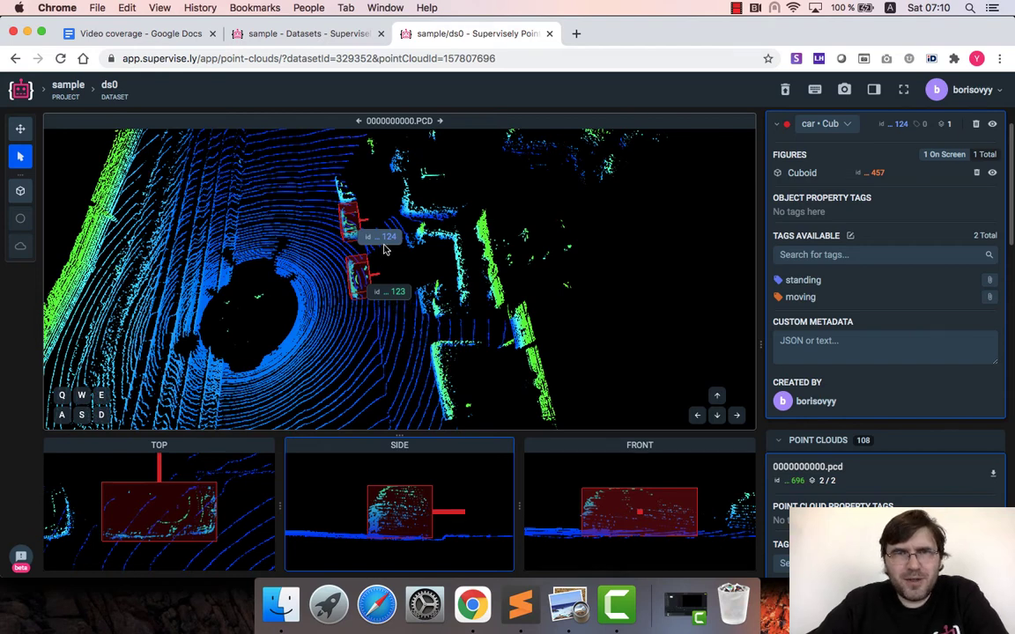
mouse_move(994, 246)
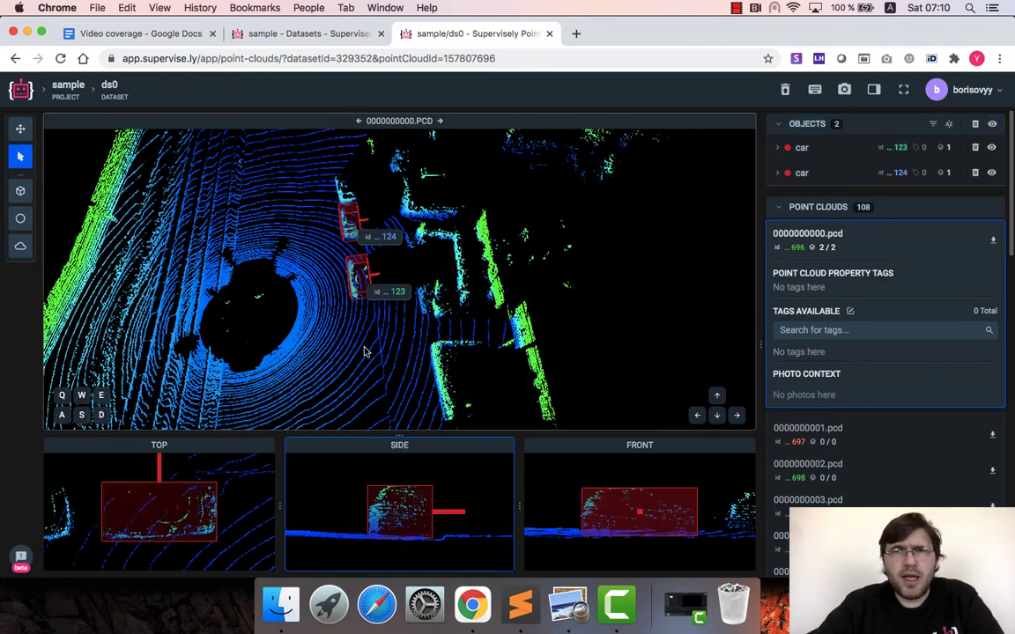
mouse_move(356, 338)
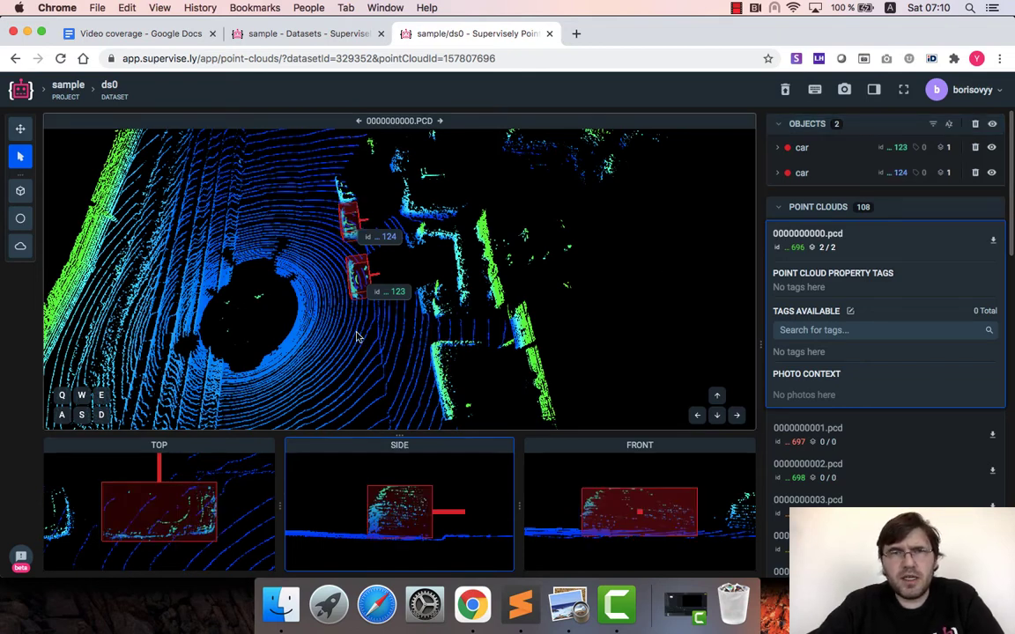
mouse_move(346, 290)
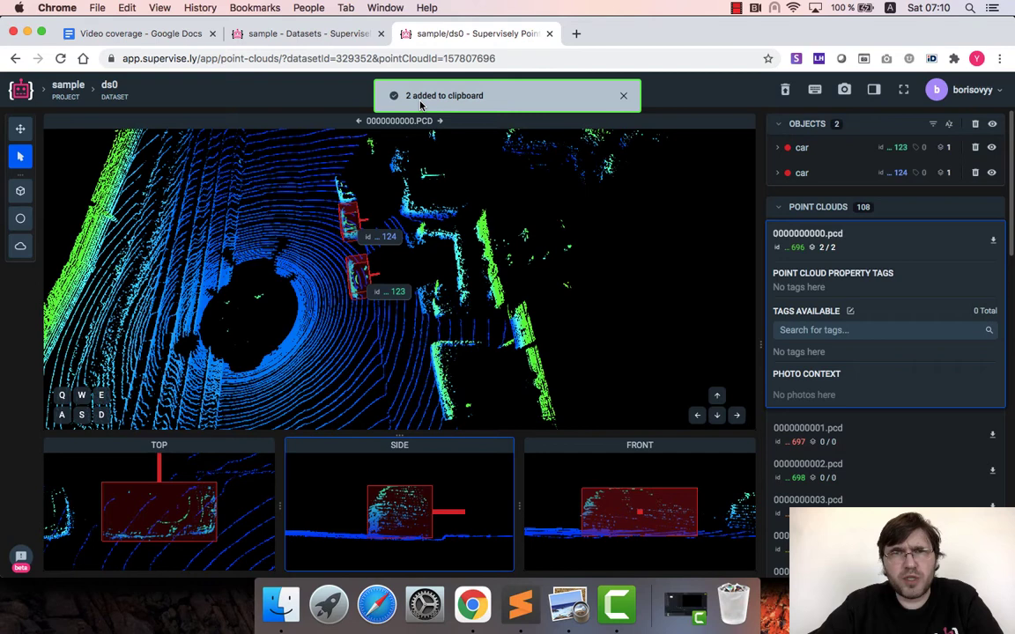
mouse_move(431, 313)
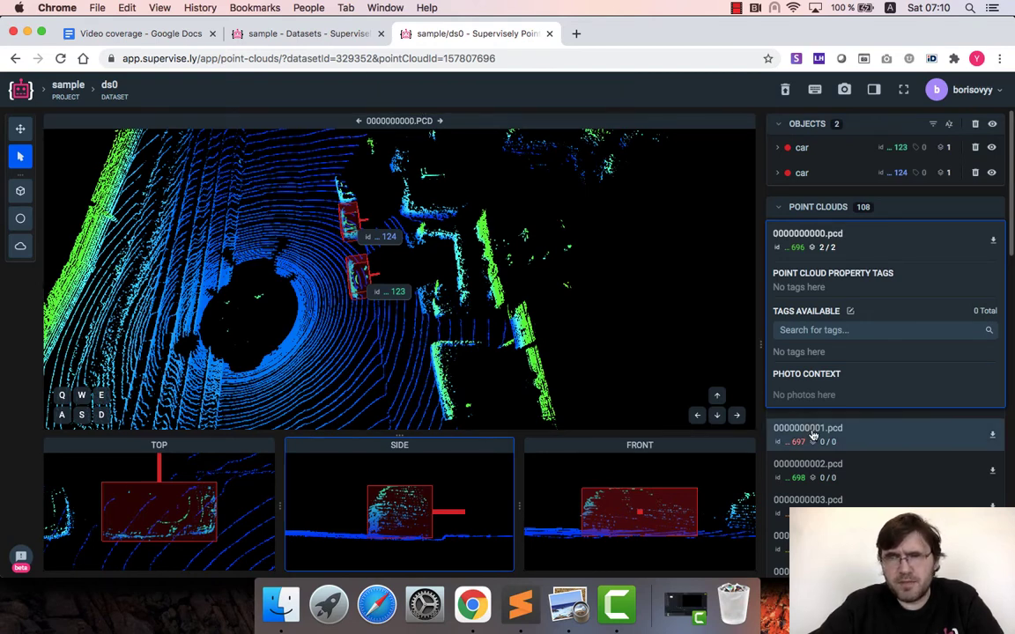
Switch to the second point cloud frame 0000000001.pcd holding the copied car cuboids
left_click(807, 428)
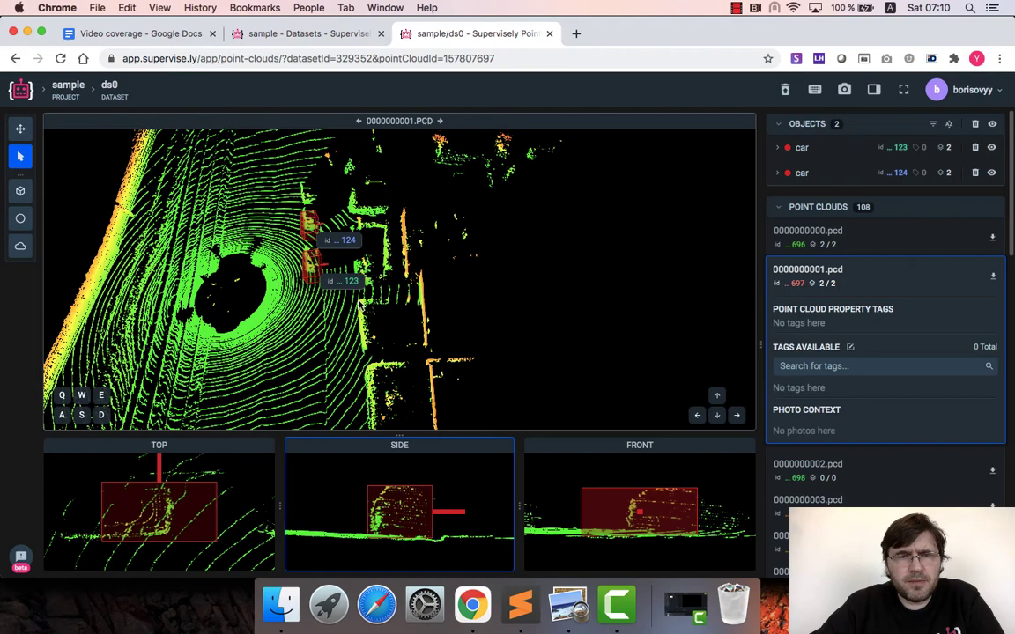
Orbit the 3D view around the cars and select a cuboid to adjust its fit
left_click_drag(396, 273, 353, 282)
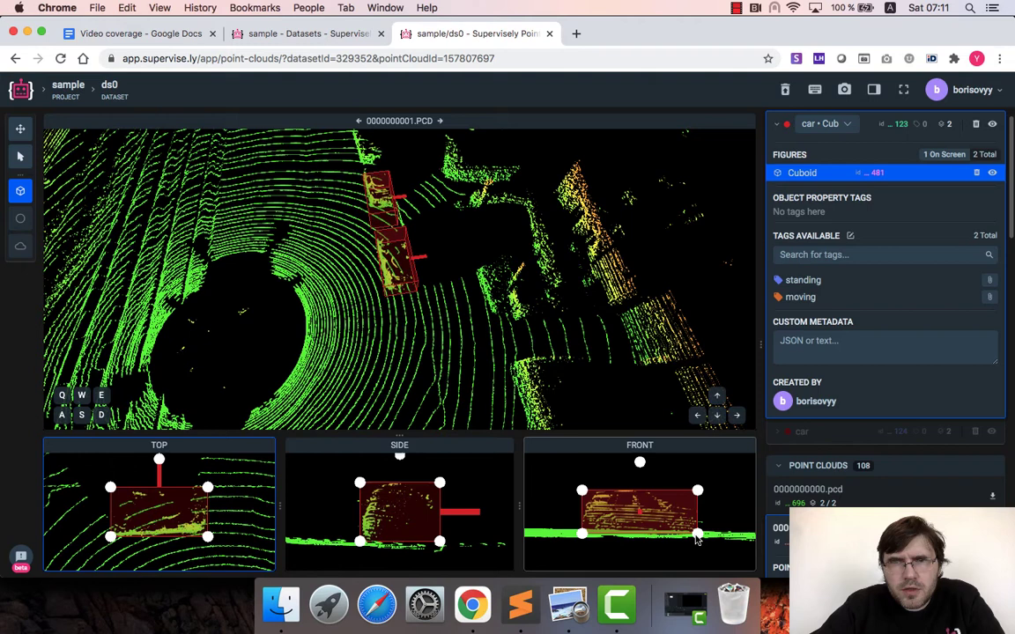
left_click(19, 155)
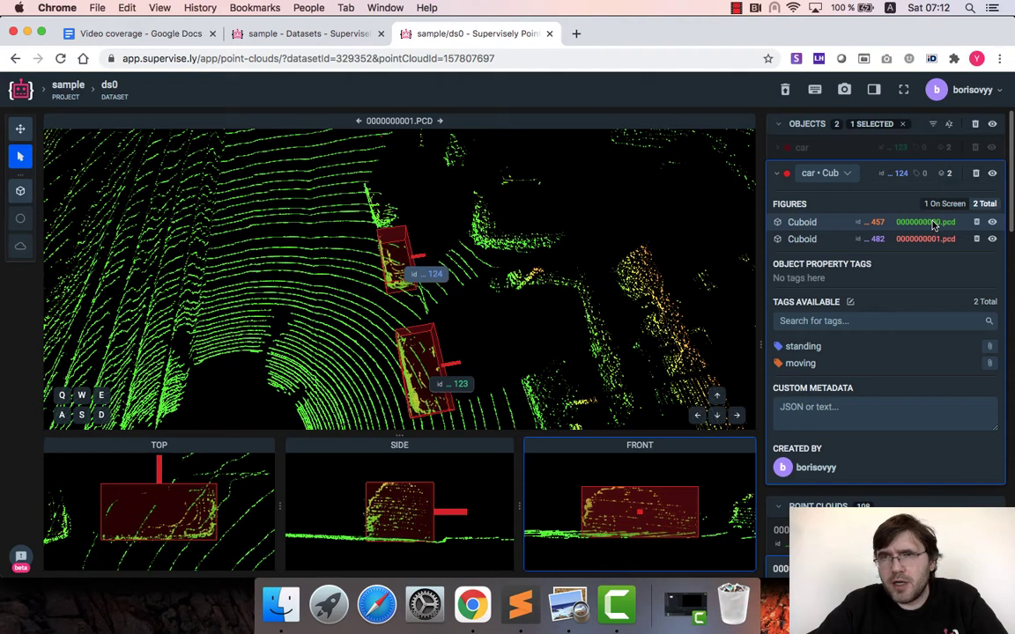
left_click(925, 240)
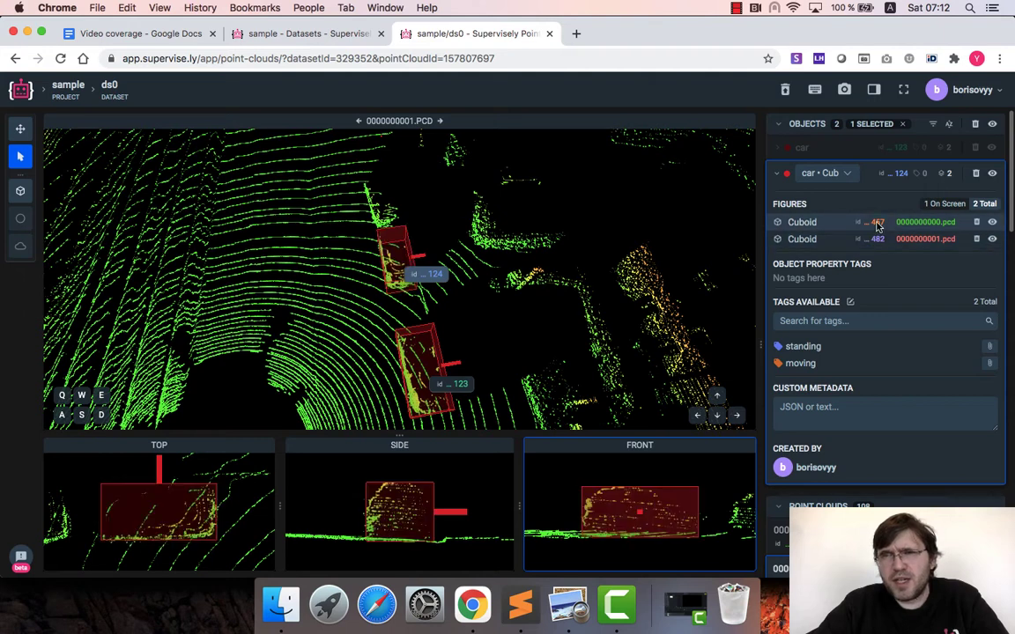
mouse_move(877, 240)
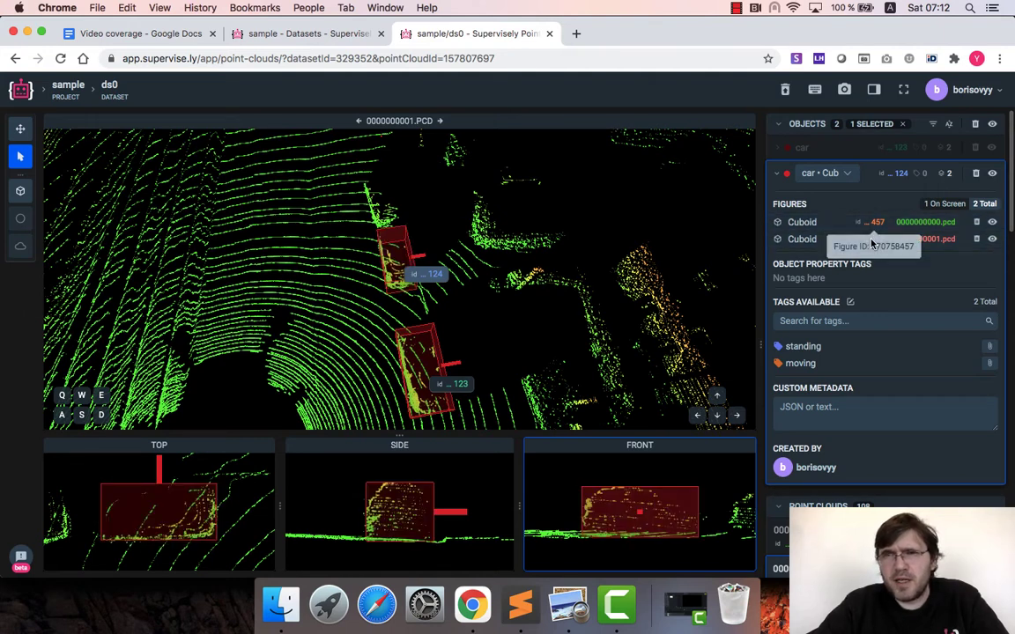
left_click(801, 173)
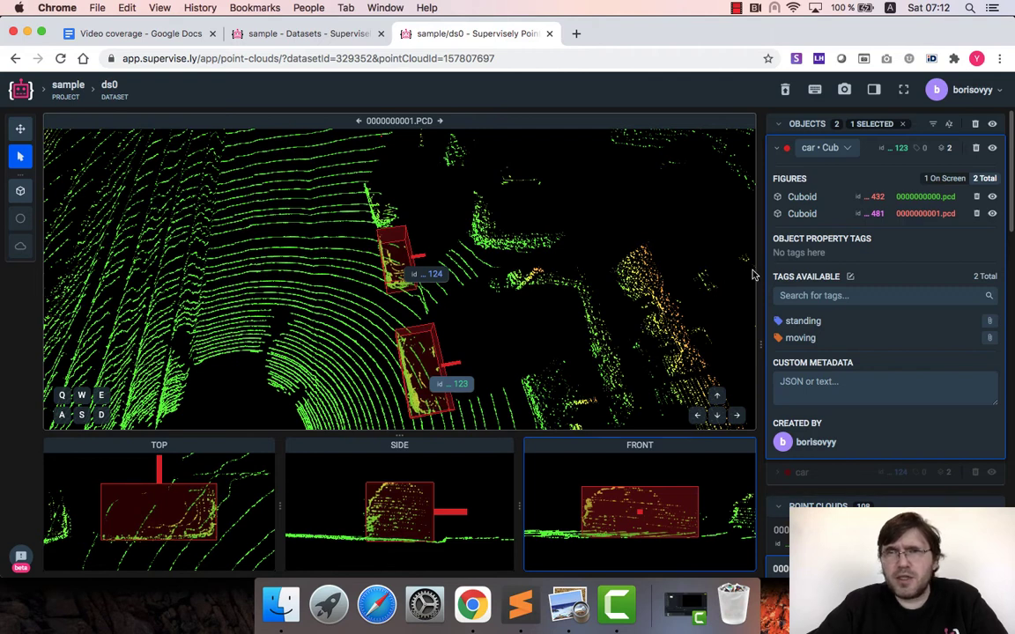
mouse_move(468, 394)
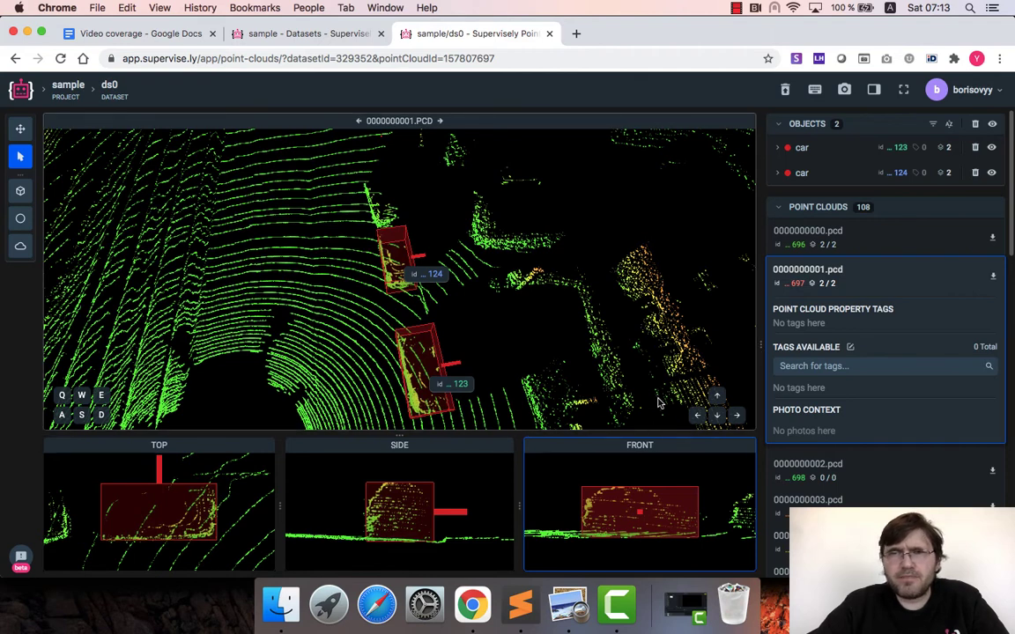
mouse_move(62, 236)
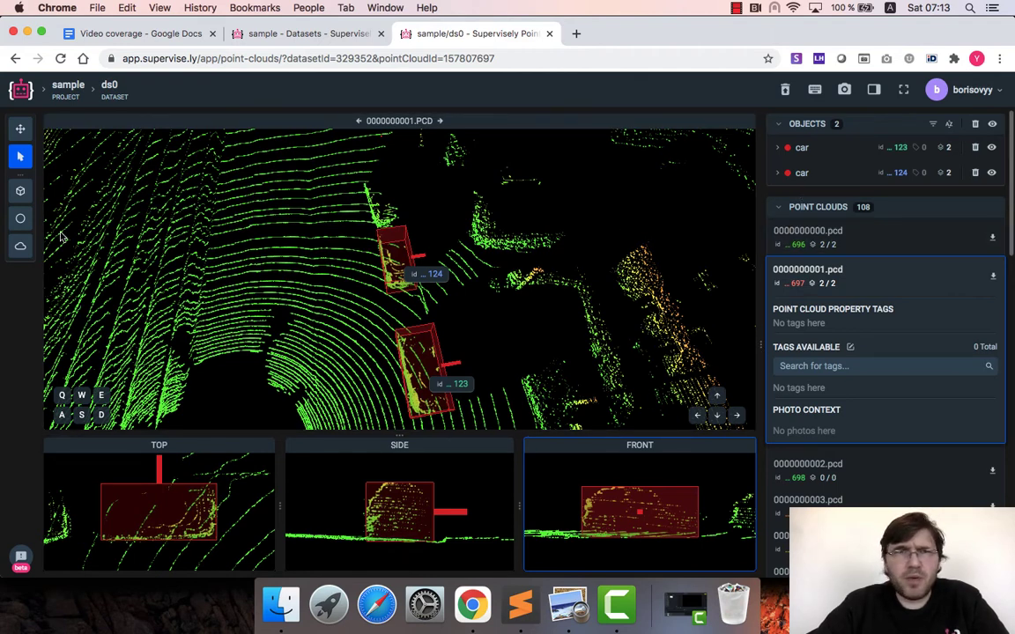
Tag the first car object as standing and the second car as moving
left_click(432, 369)
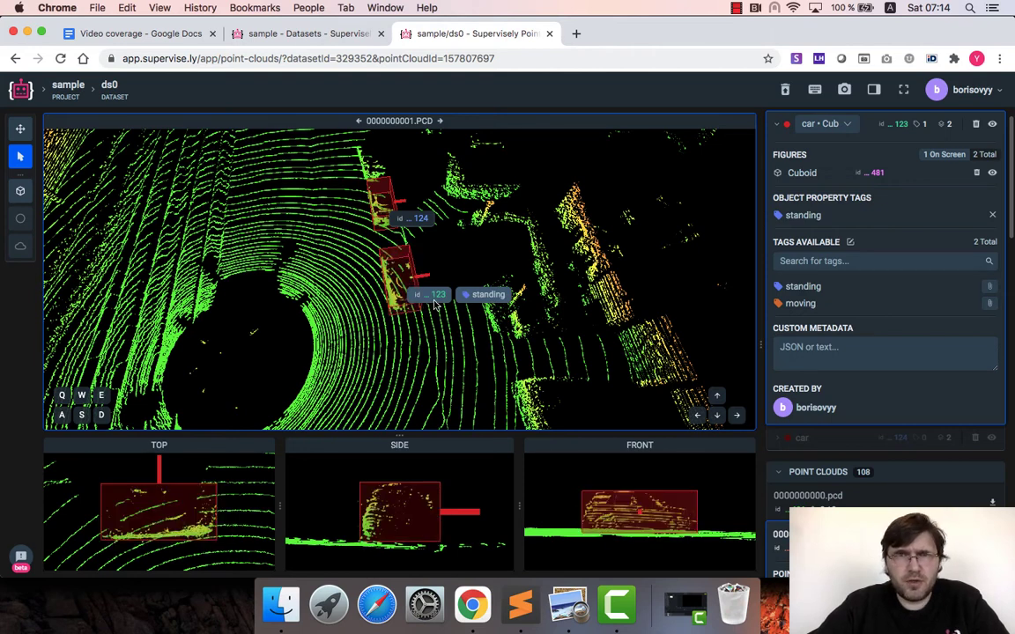
mouse_move(469, 309)
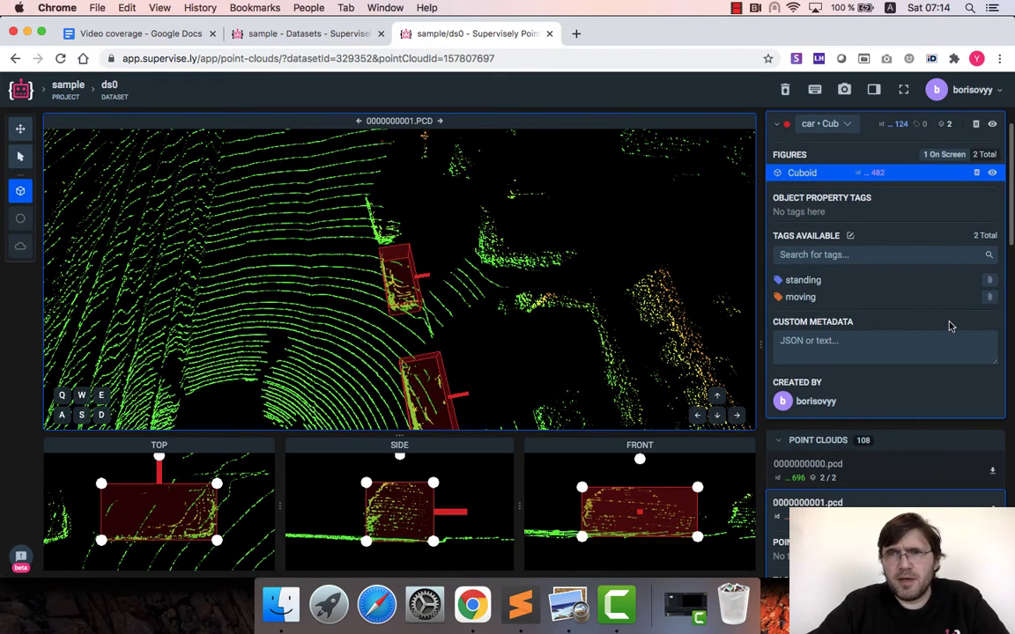
mouse_move(988, 296)
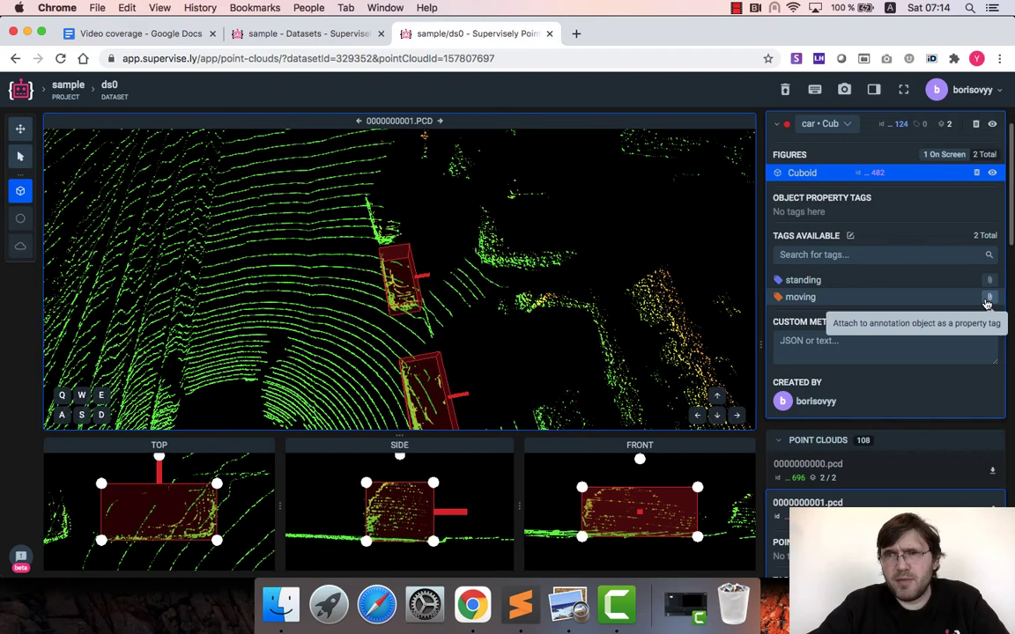
left_click(989, 296)
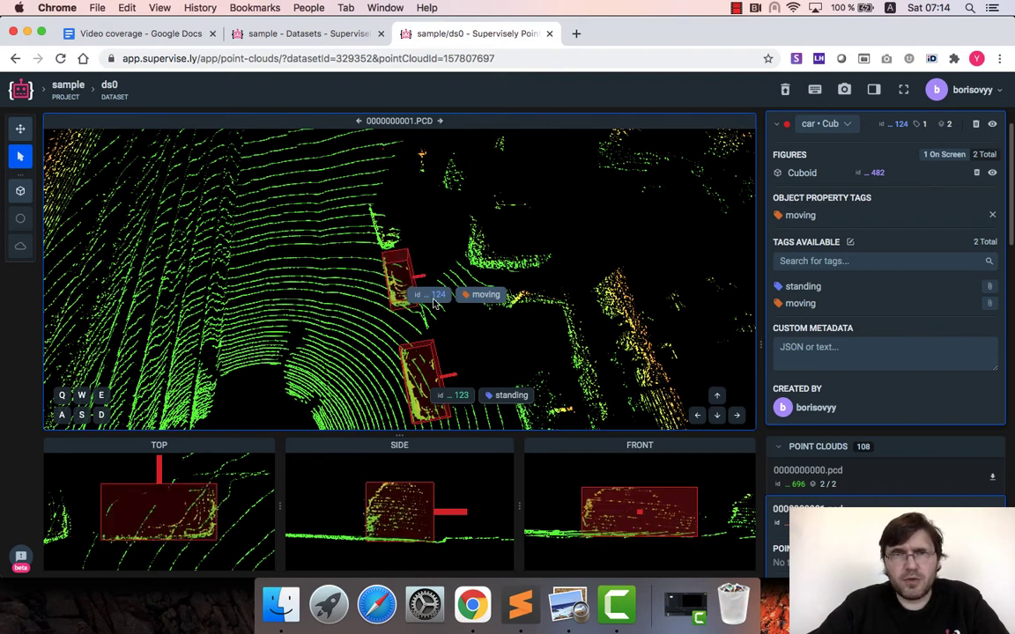
mouse_move(484, 307)
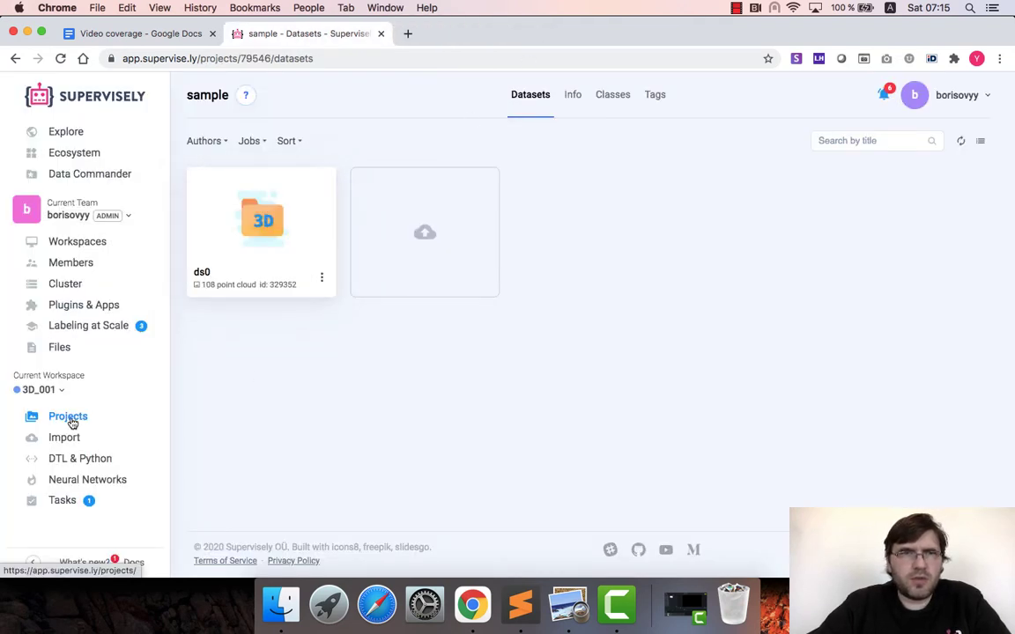
Return to the Projects list and show the sample project's action menu with download options
left_click(67, 416)
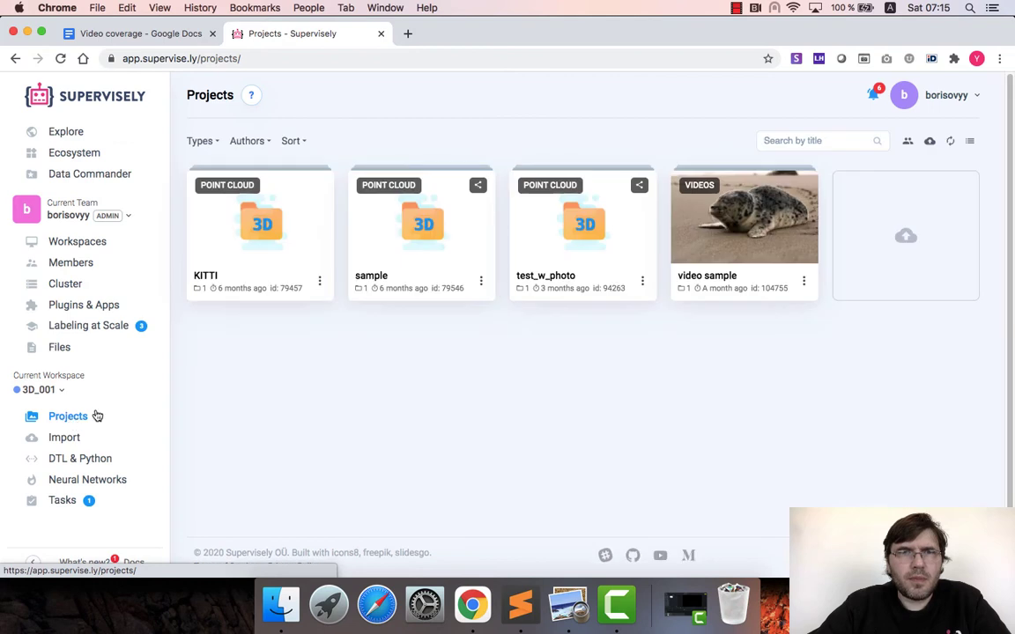
left_click(482, 282)
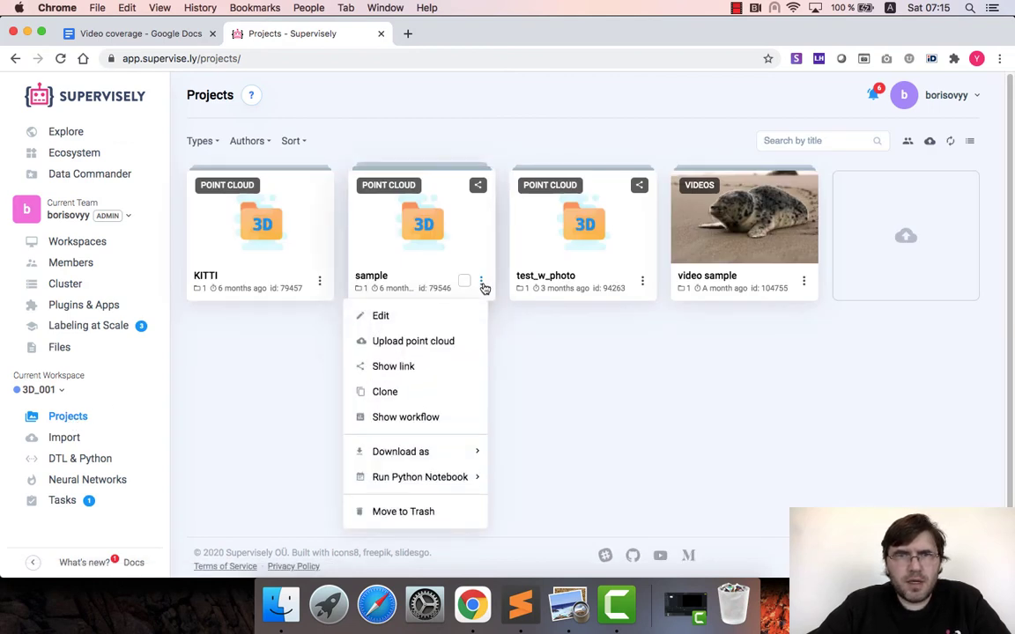
mouse_move(401, 450)
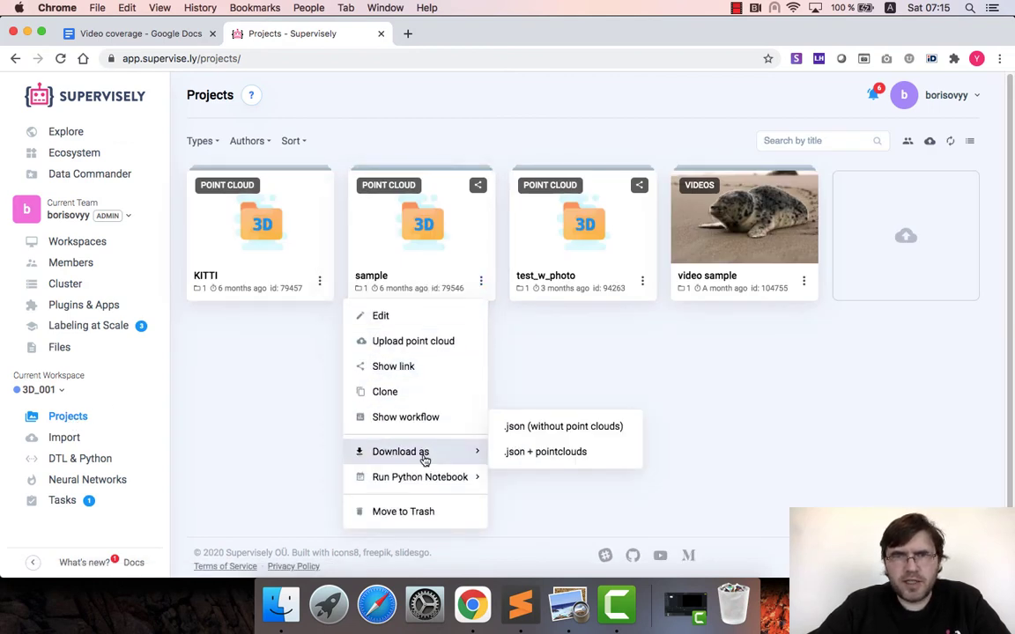
mouse_move(564, 426)
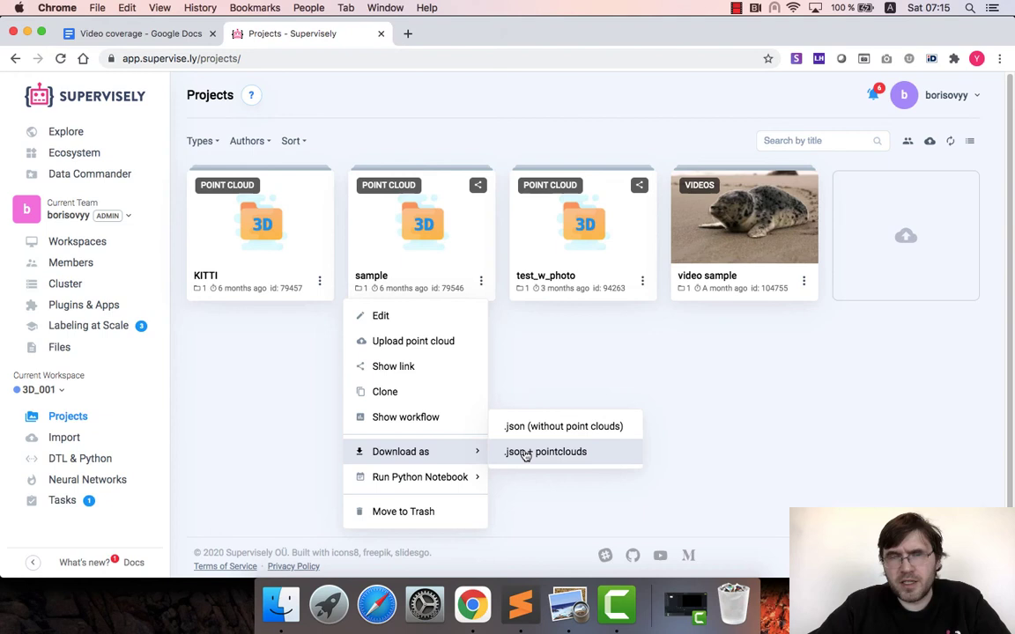
mouse_move(536, 451)
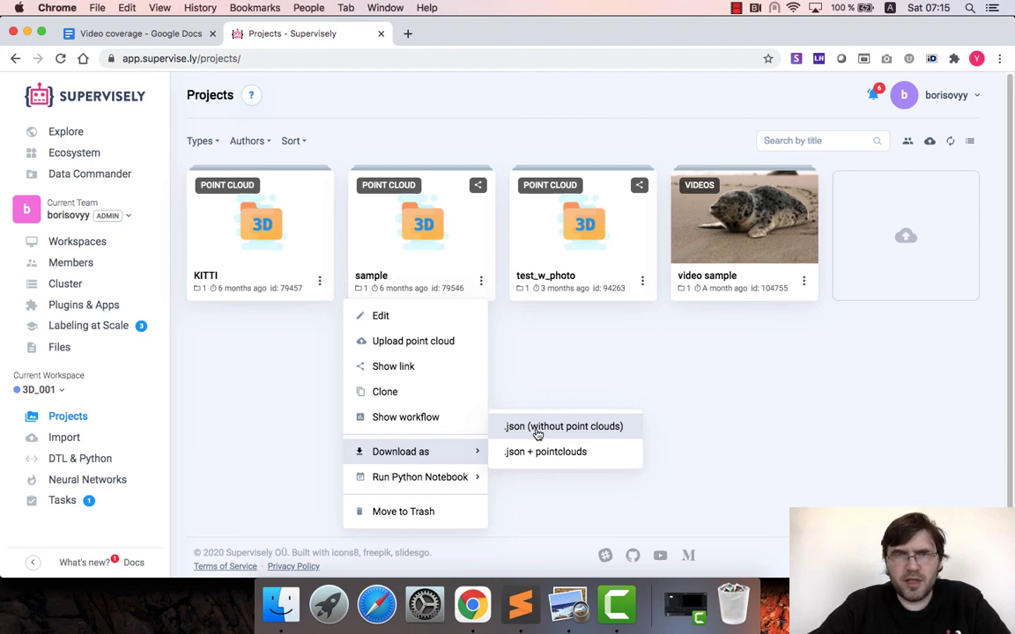
mouse_move(537, 435)
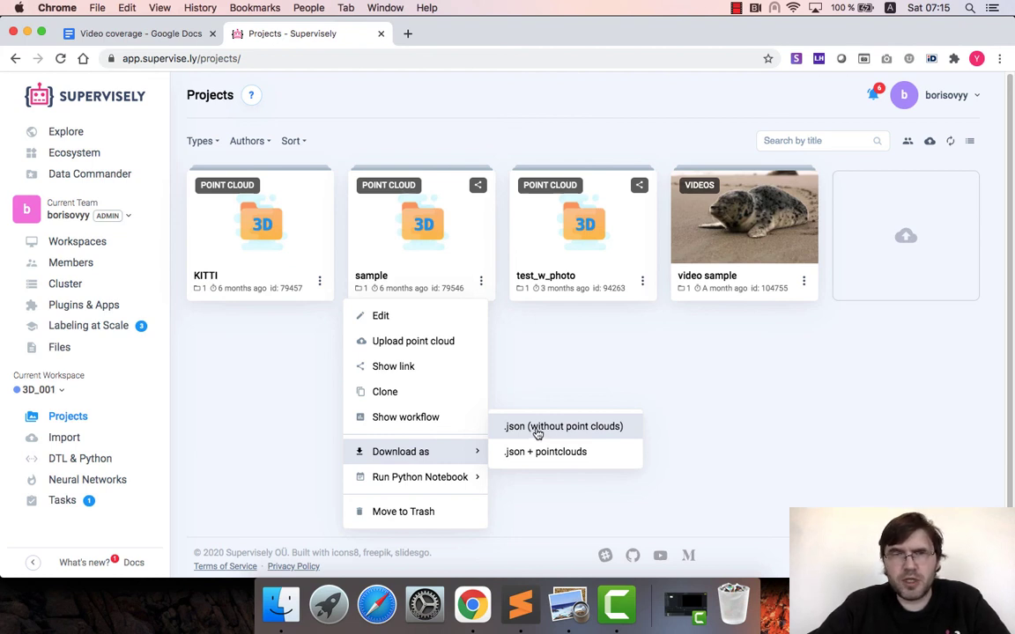